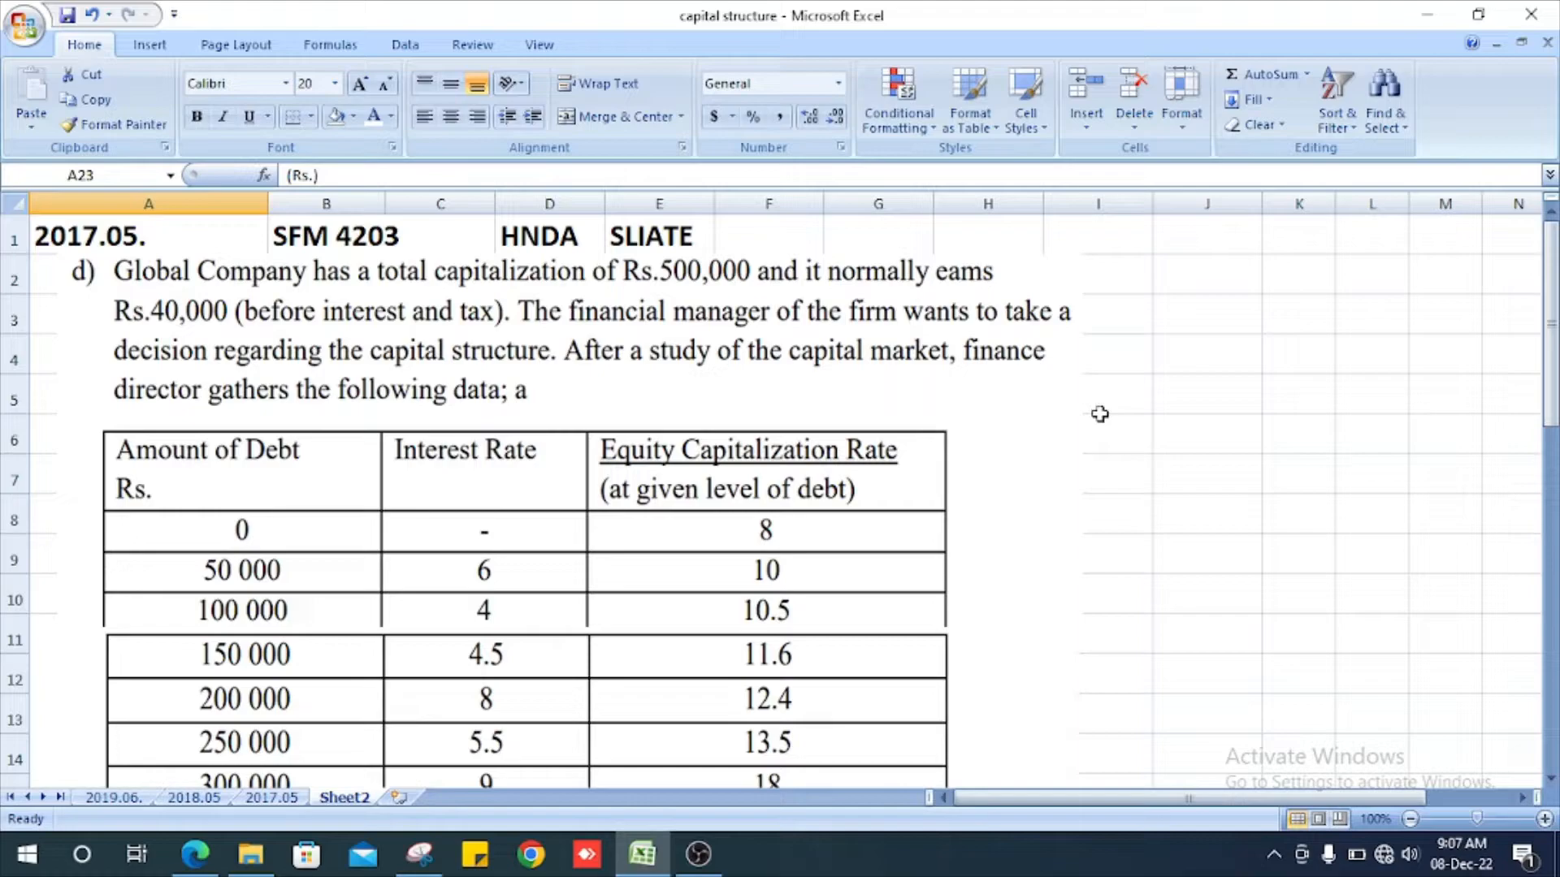
Enter the currency heading (Rs.) in cell A23 below the question.
scroll(down, 3)
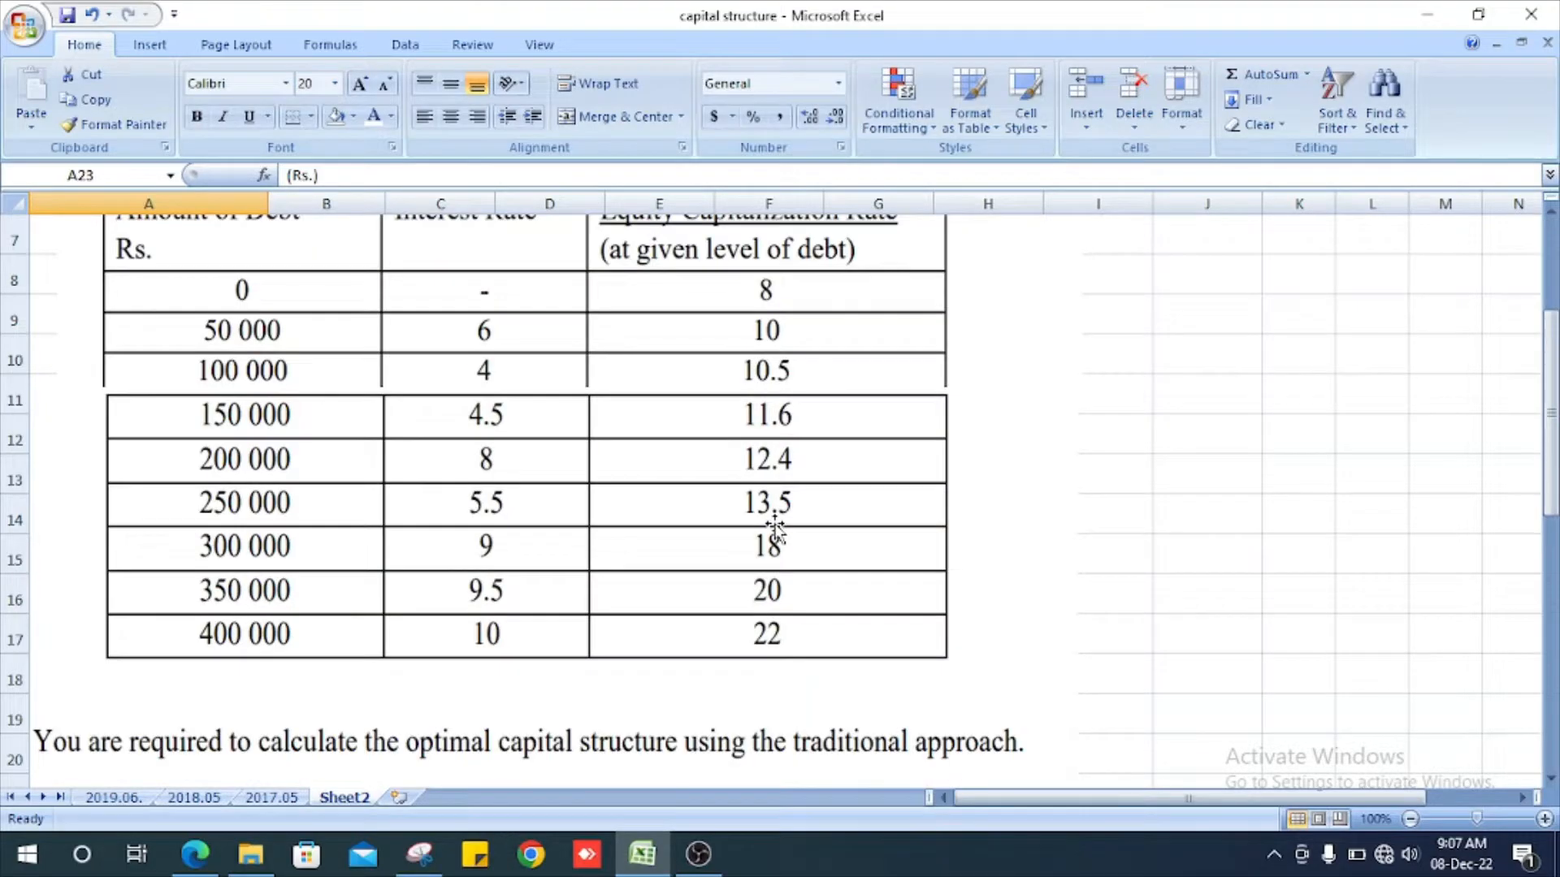
scroll(down, 3)
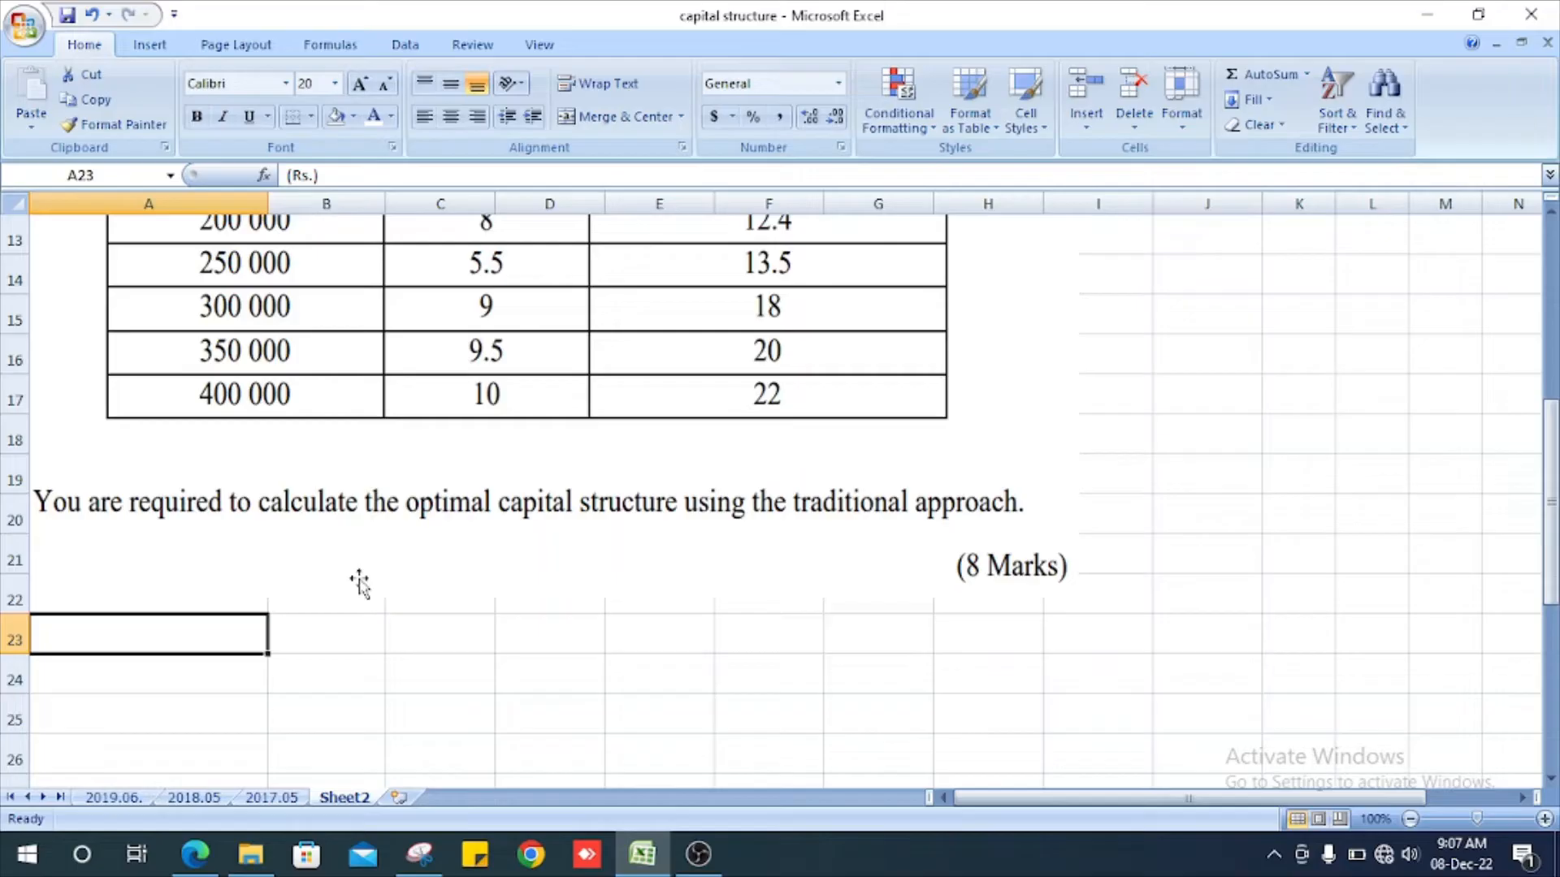
mouse_move(1247, 515)
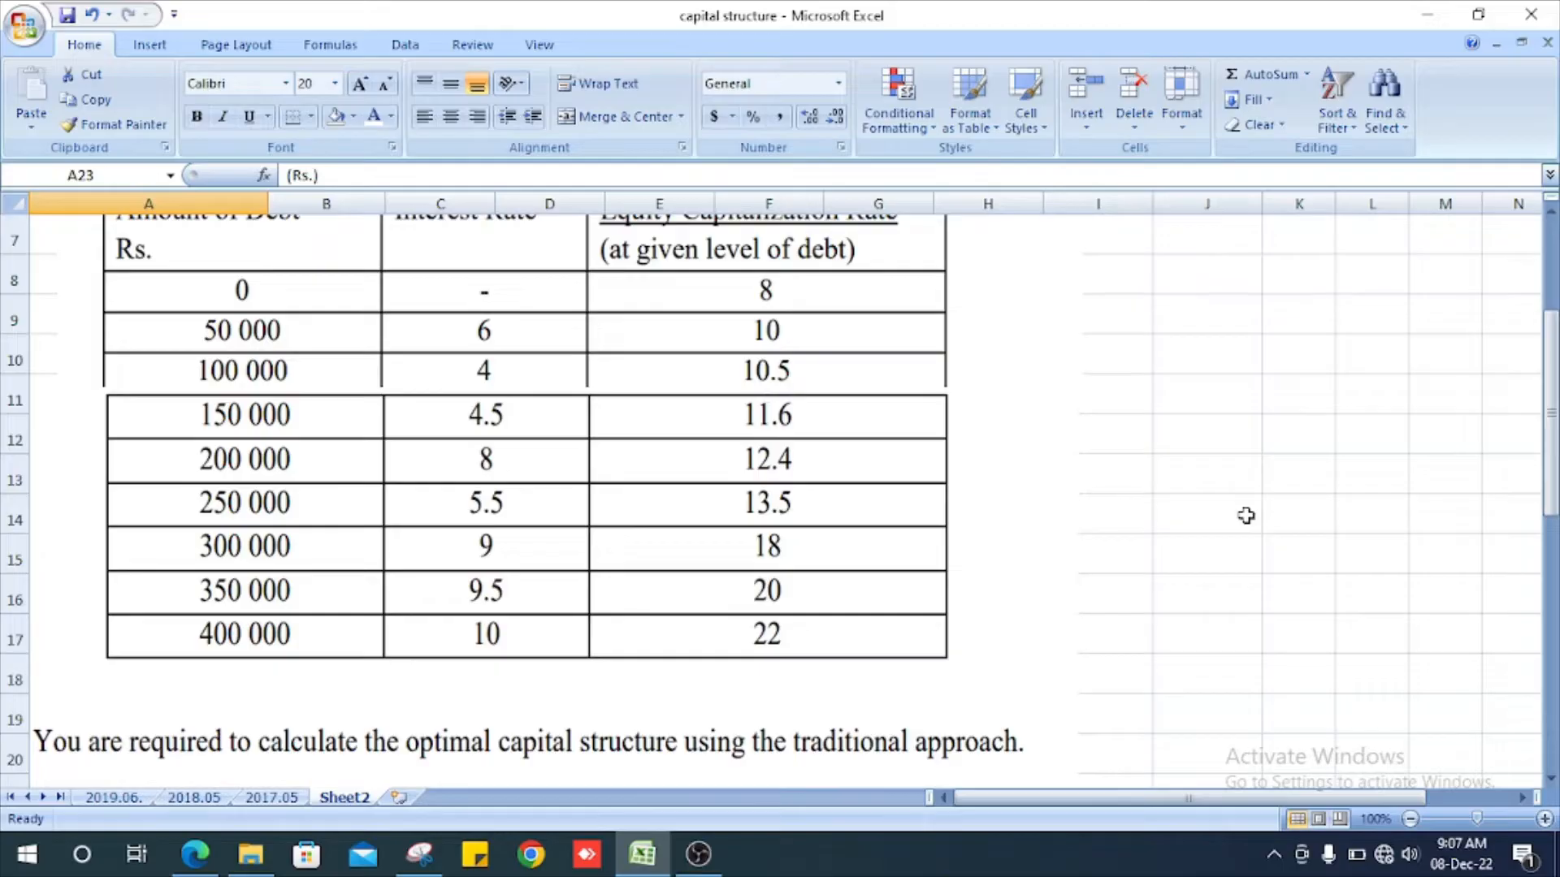
scroll(down, 3)
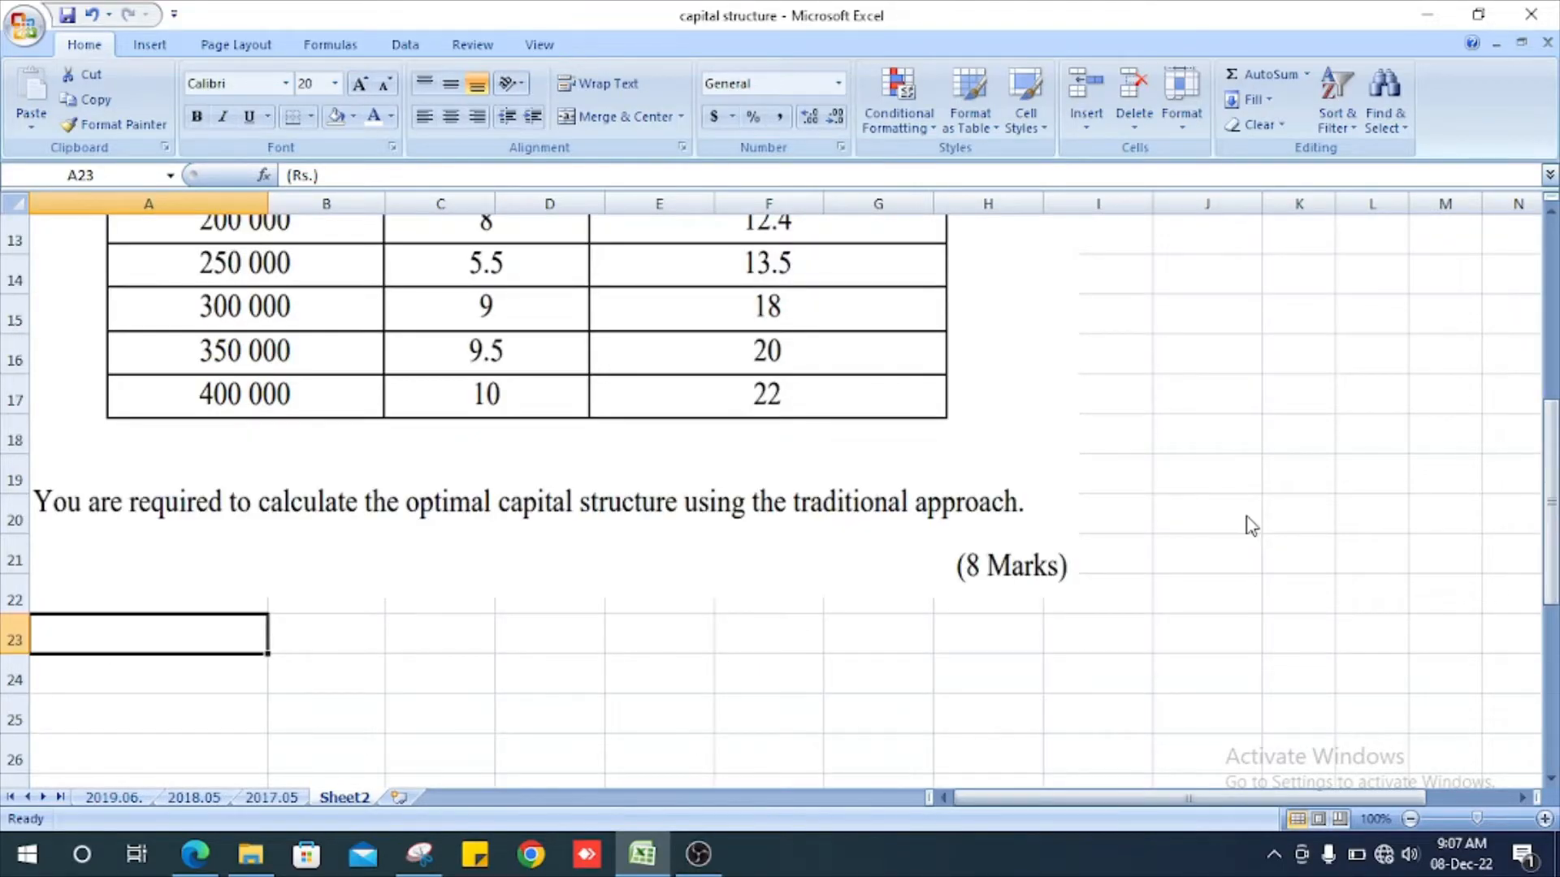
mouse_move(1246, 515)
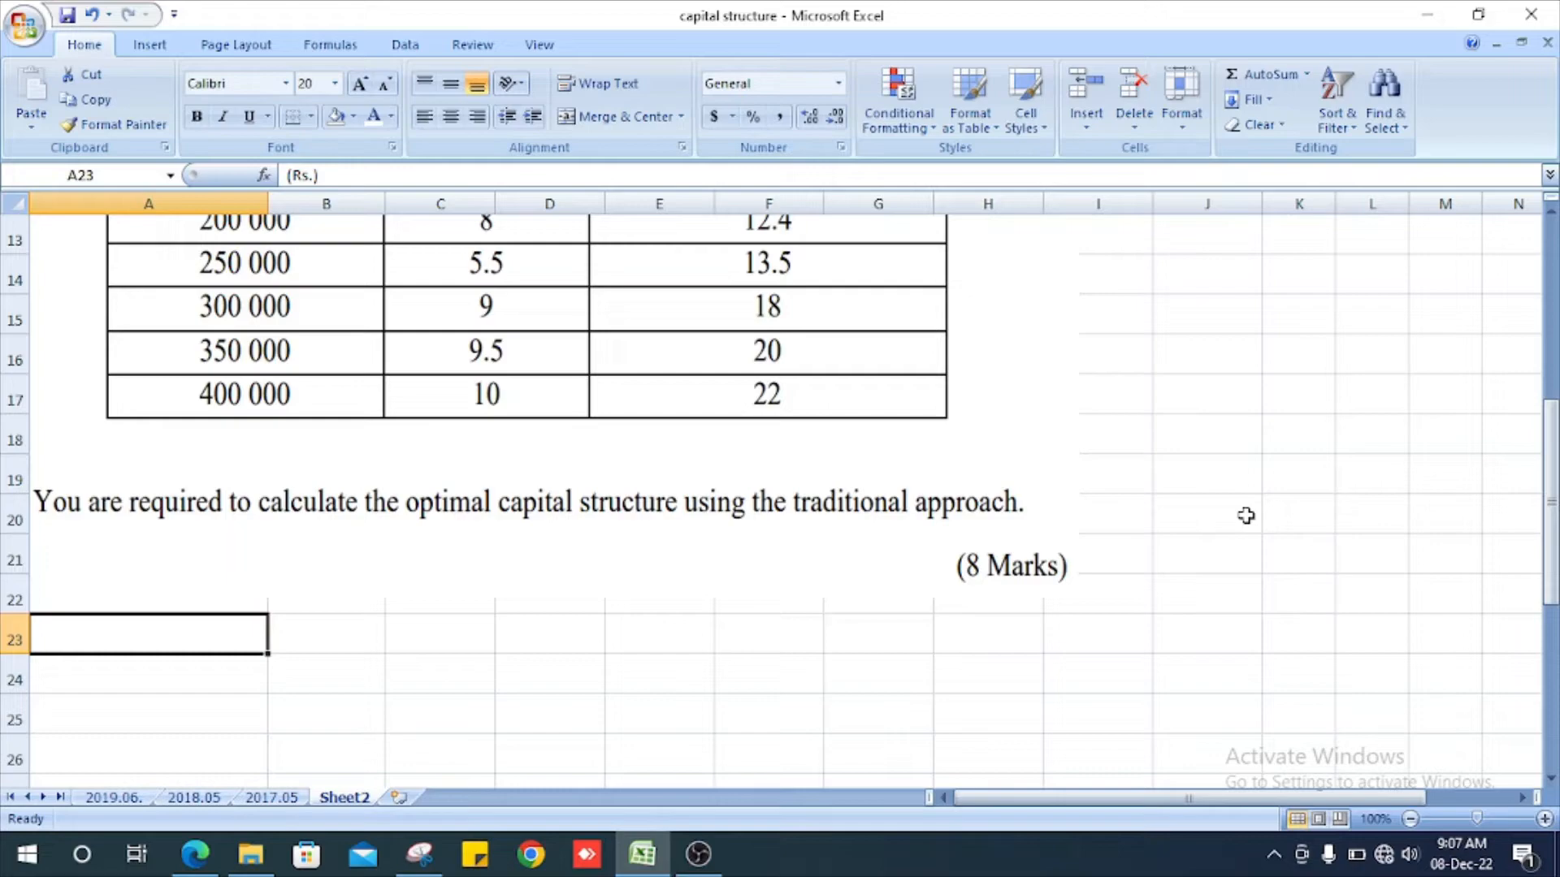
mouse_move(1425, 508)
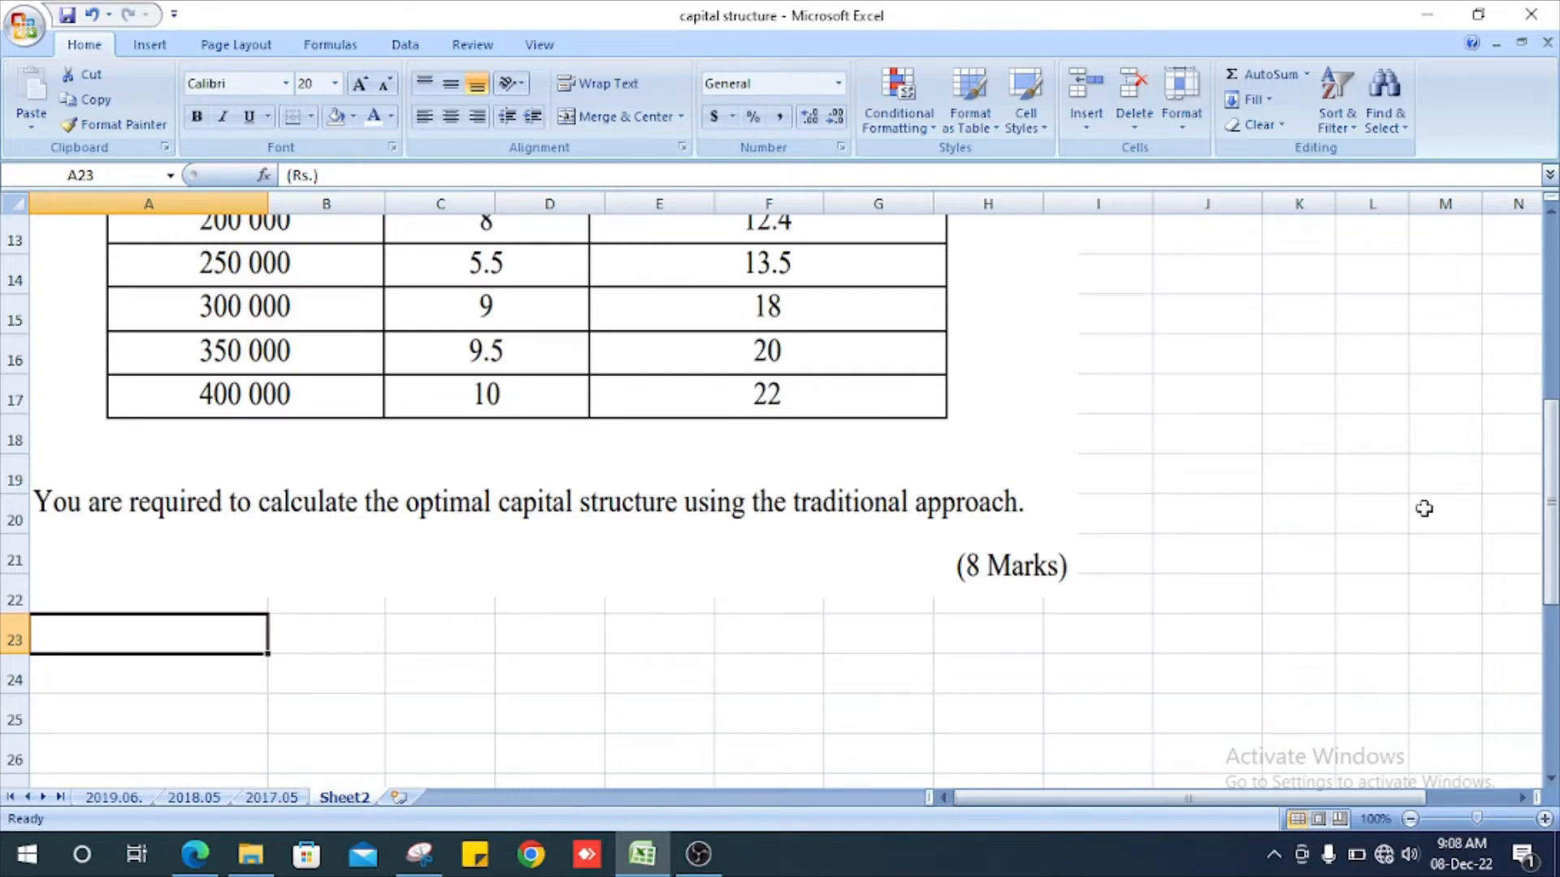
text((Rs.))
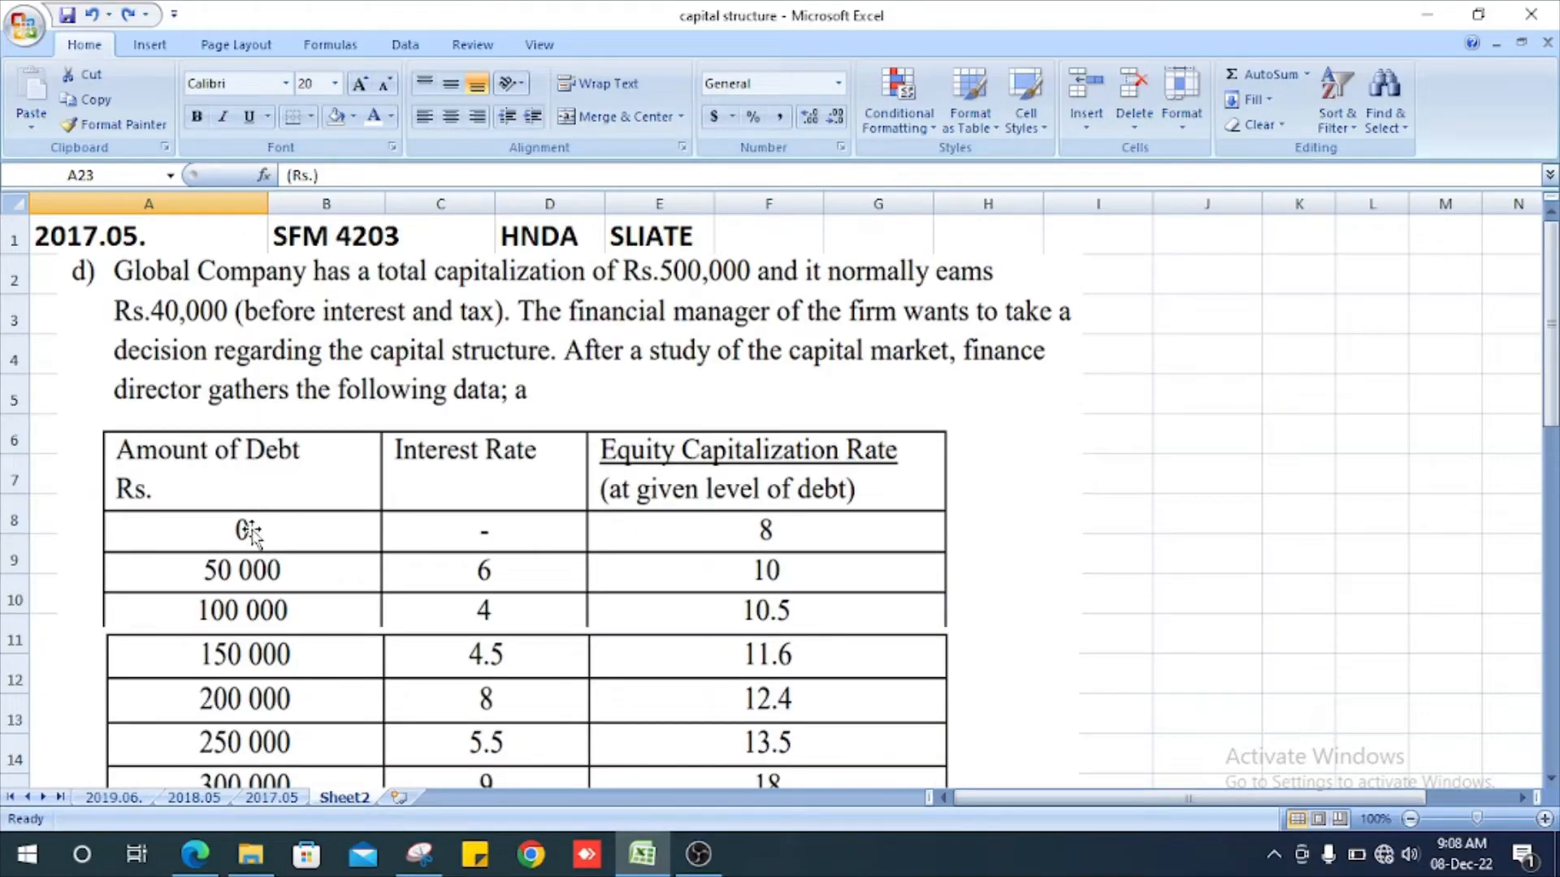
Scroll through the question table to read the debt levels, interest rates and equity capitalization rates.
scroll(down, 3)
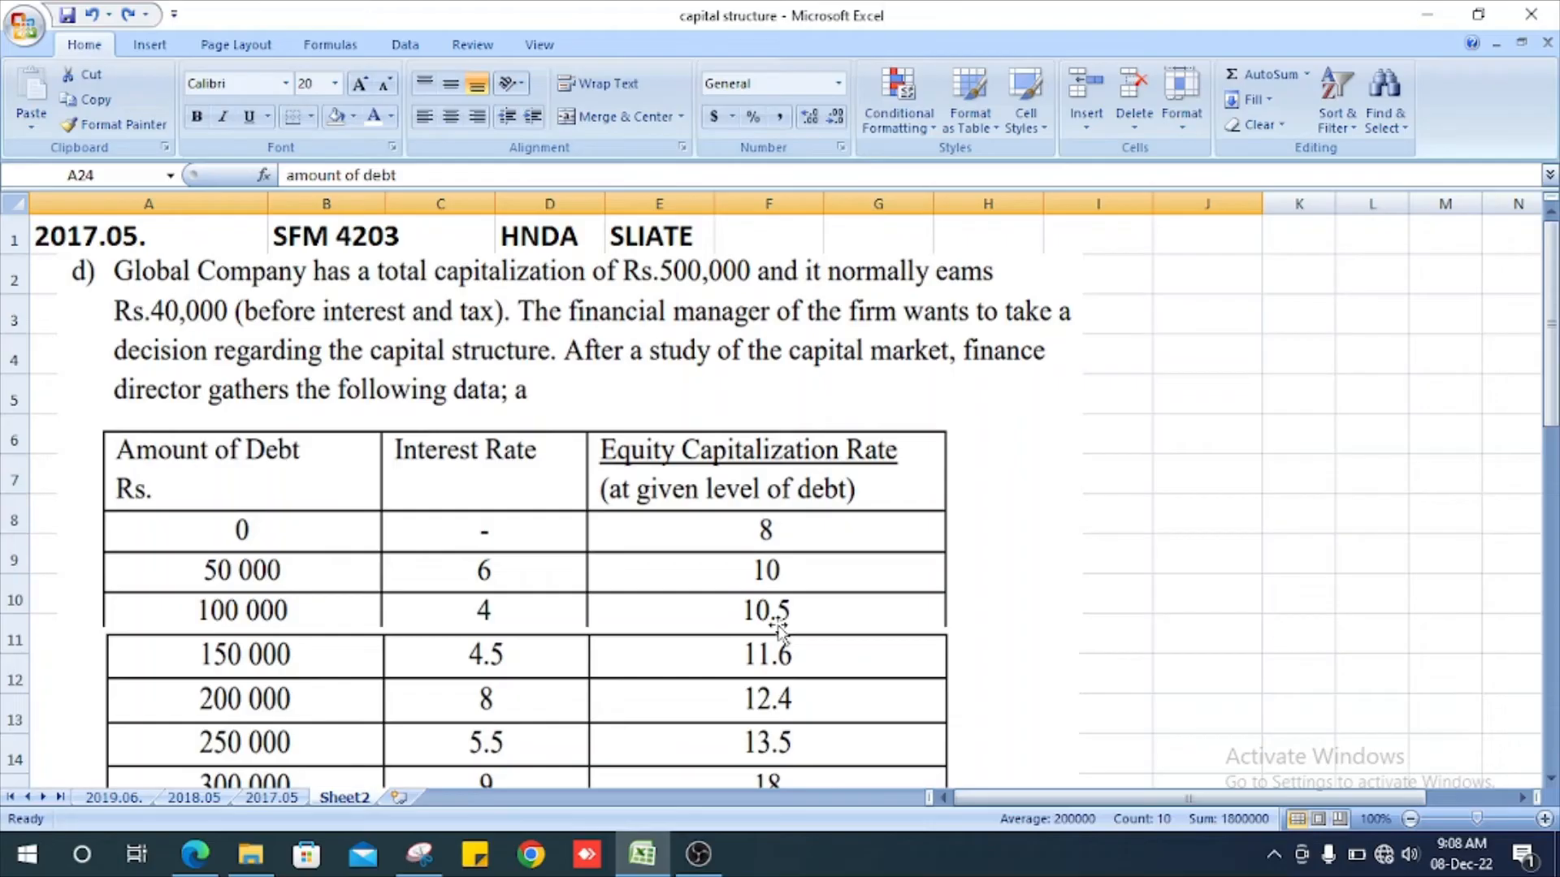
scroll(down, 3)
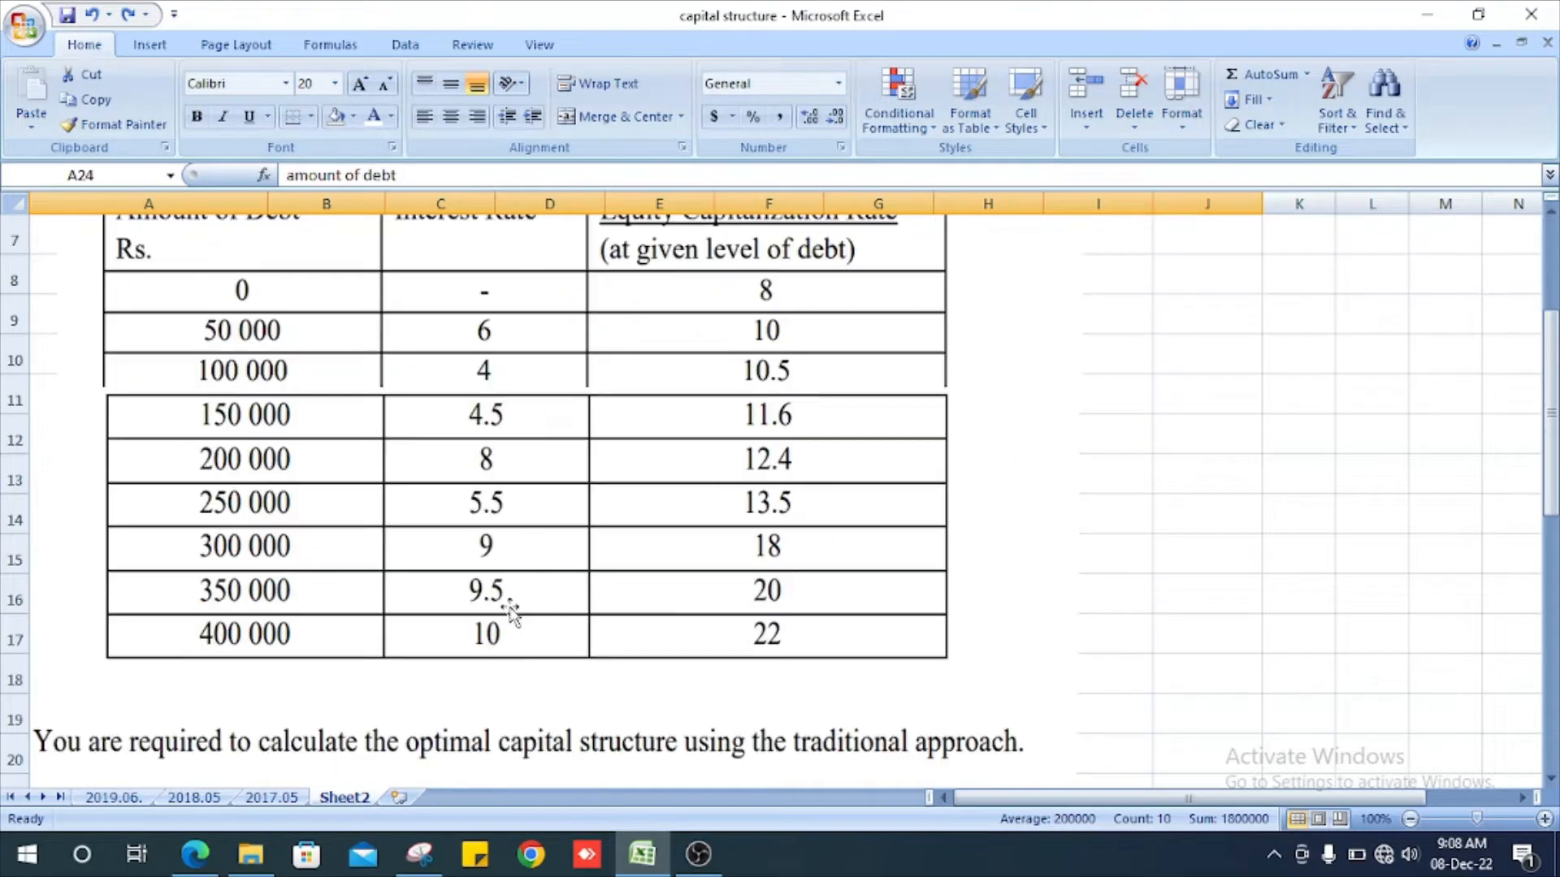
scroll(down, 3)
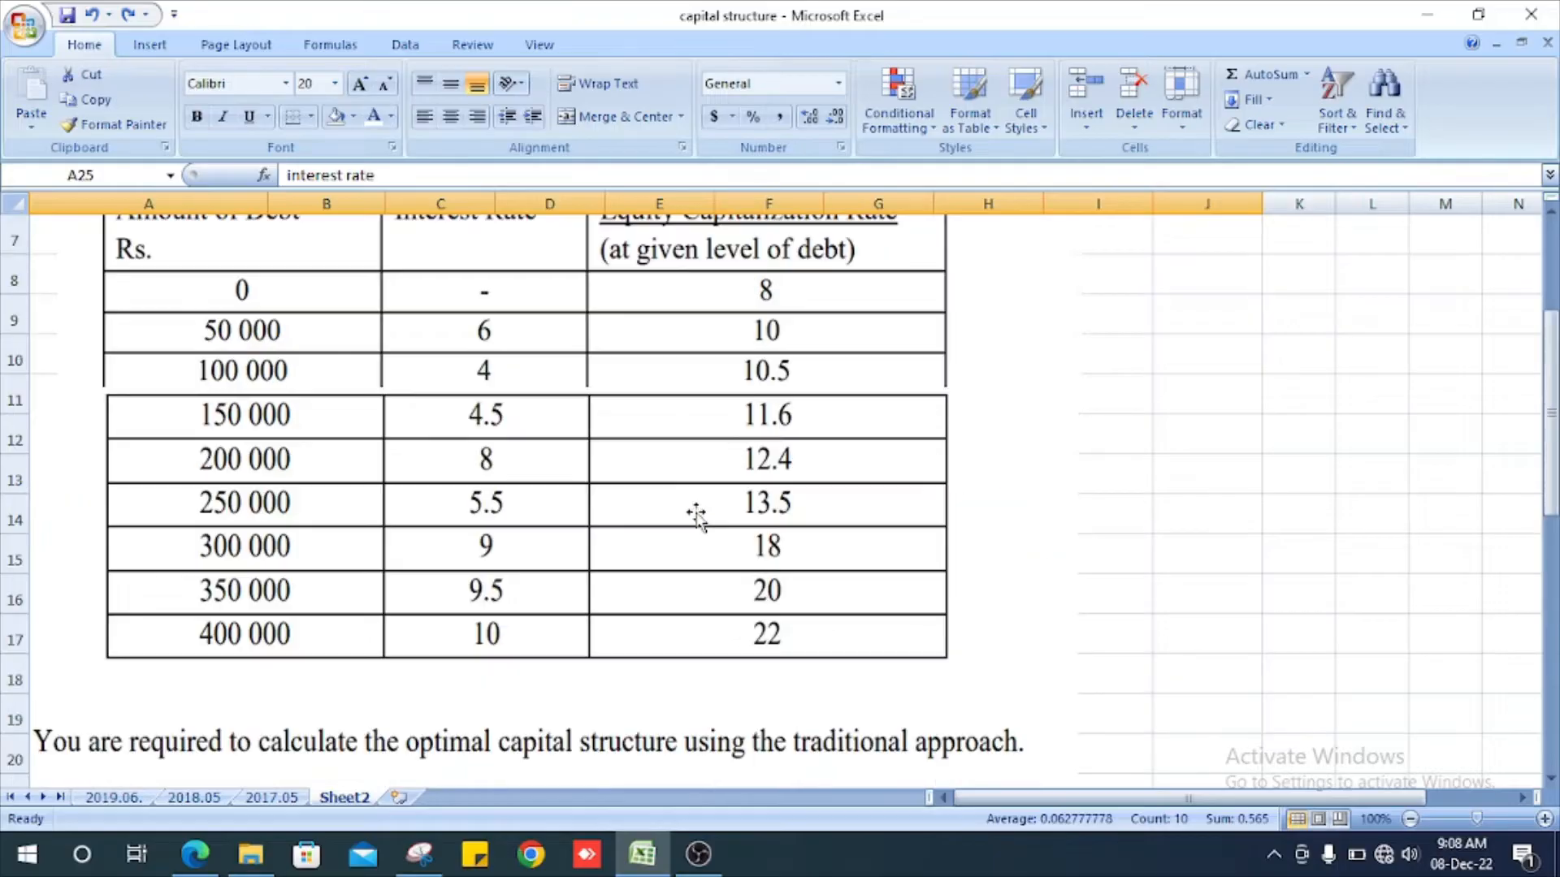
scroll(up, 3)
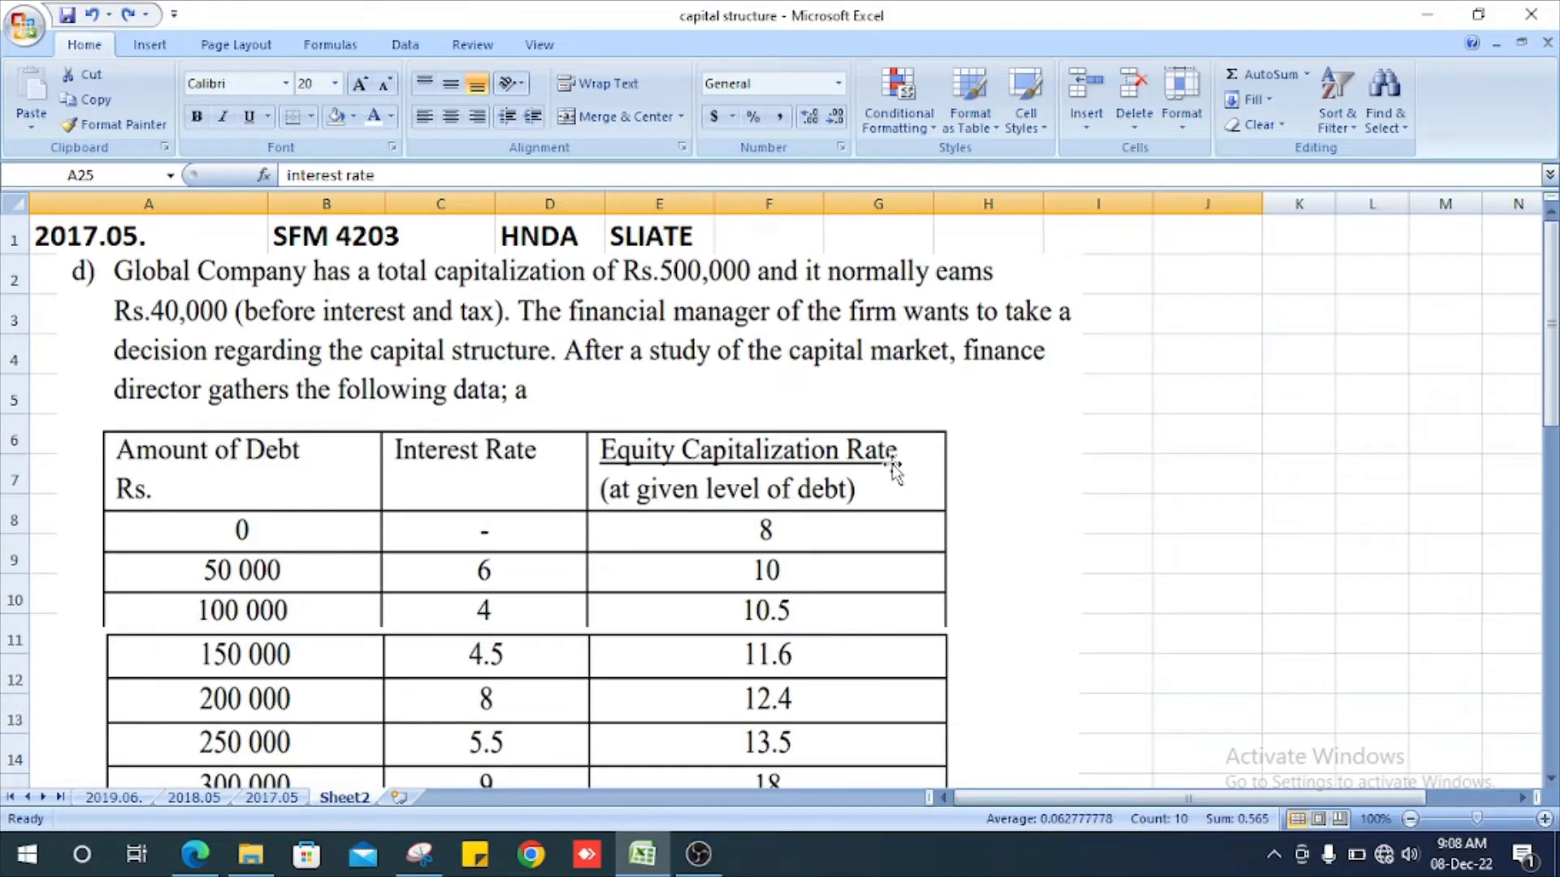
scroll(down, 3)
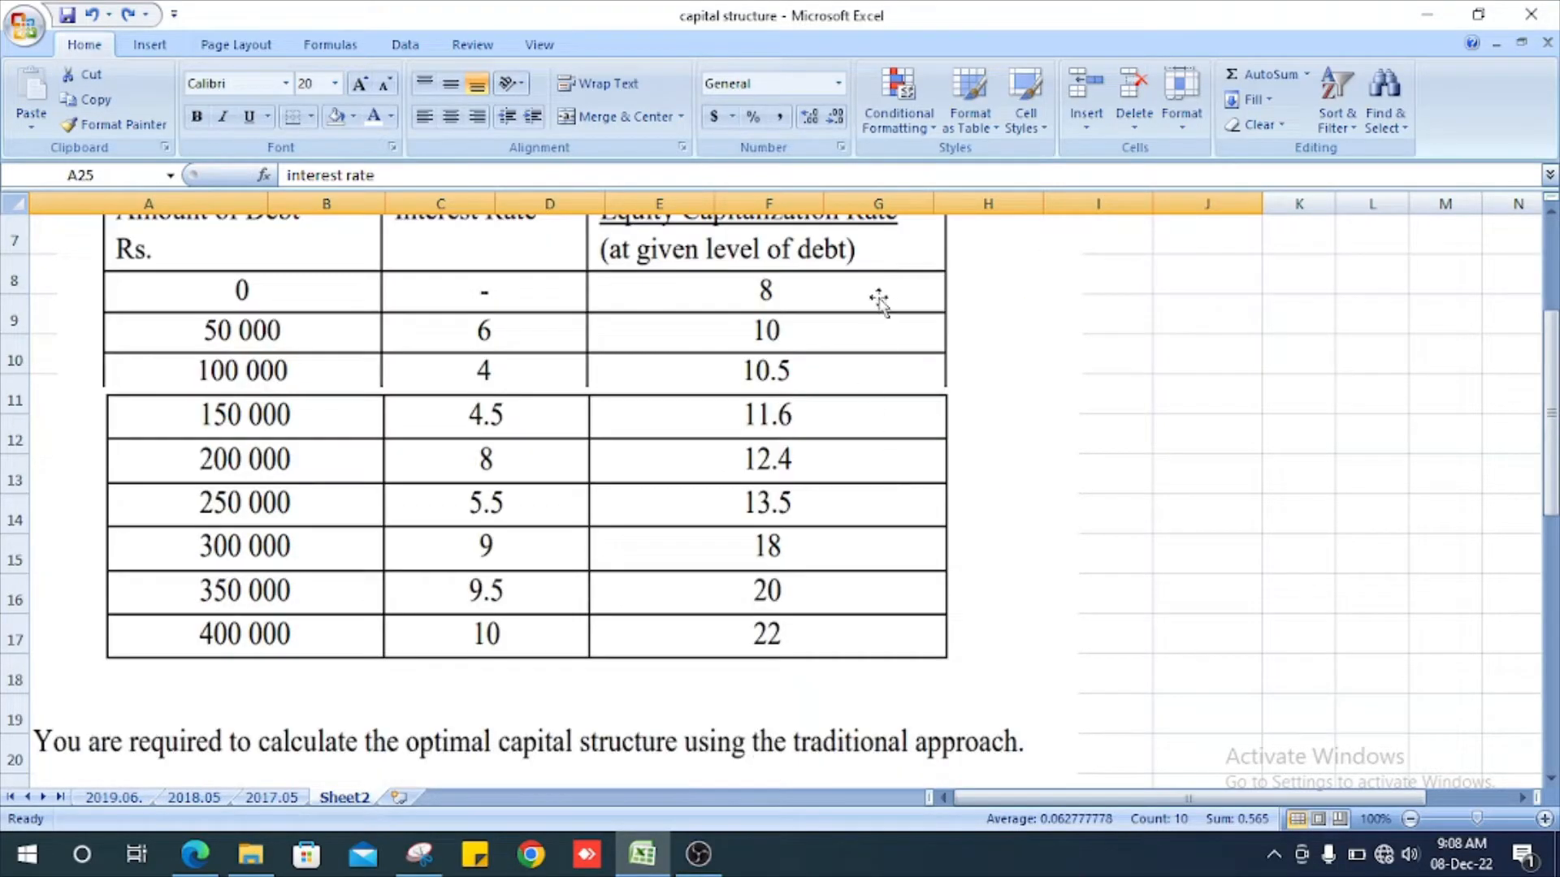
scroll(down, 3)
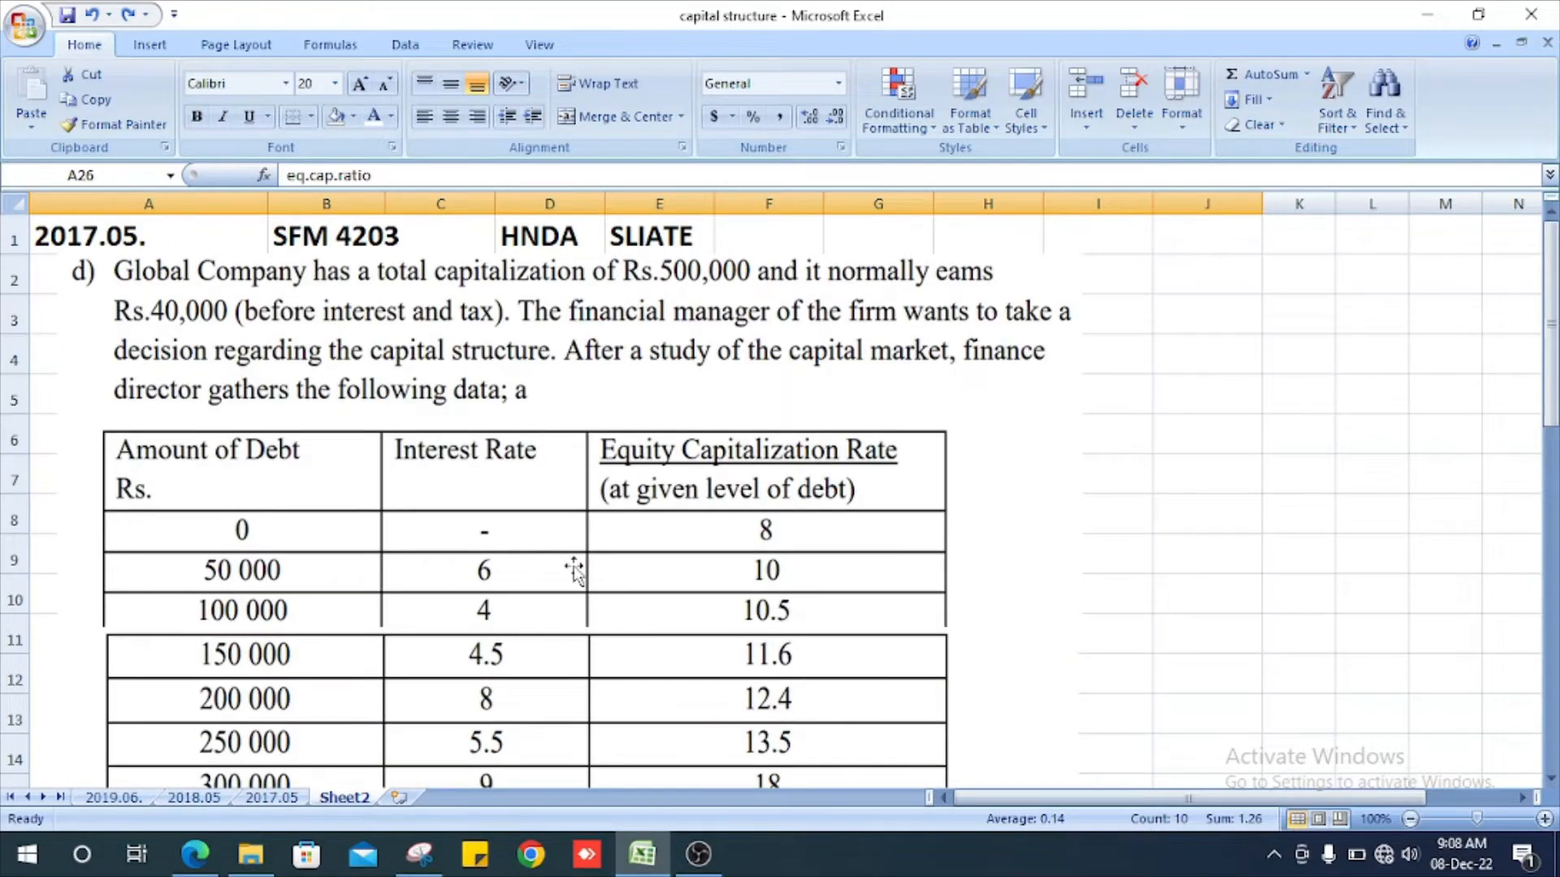
scroll(down, 3)
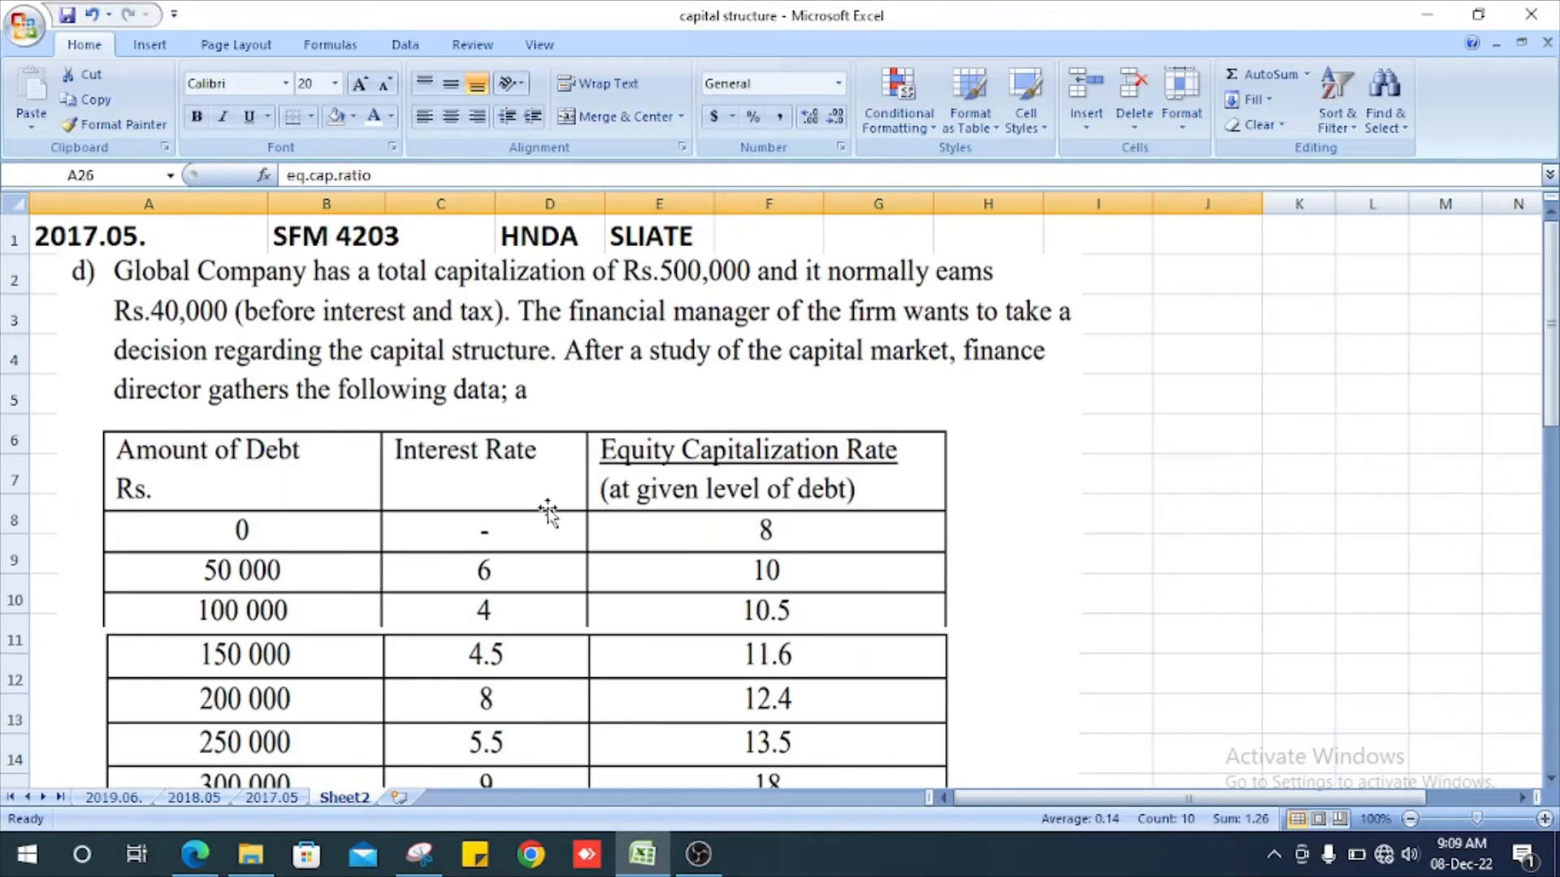
mouse_move(604, 289)
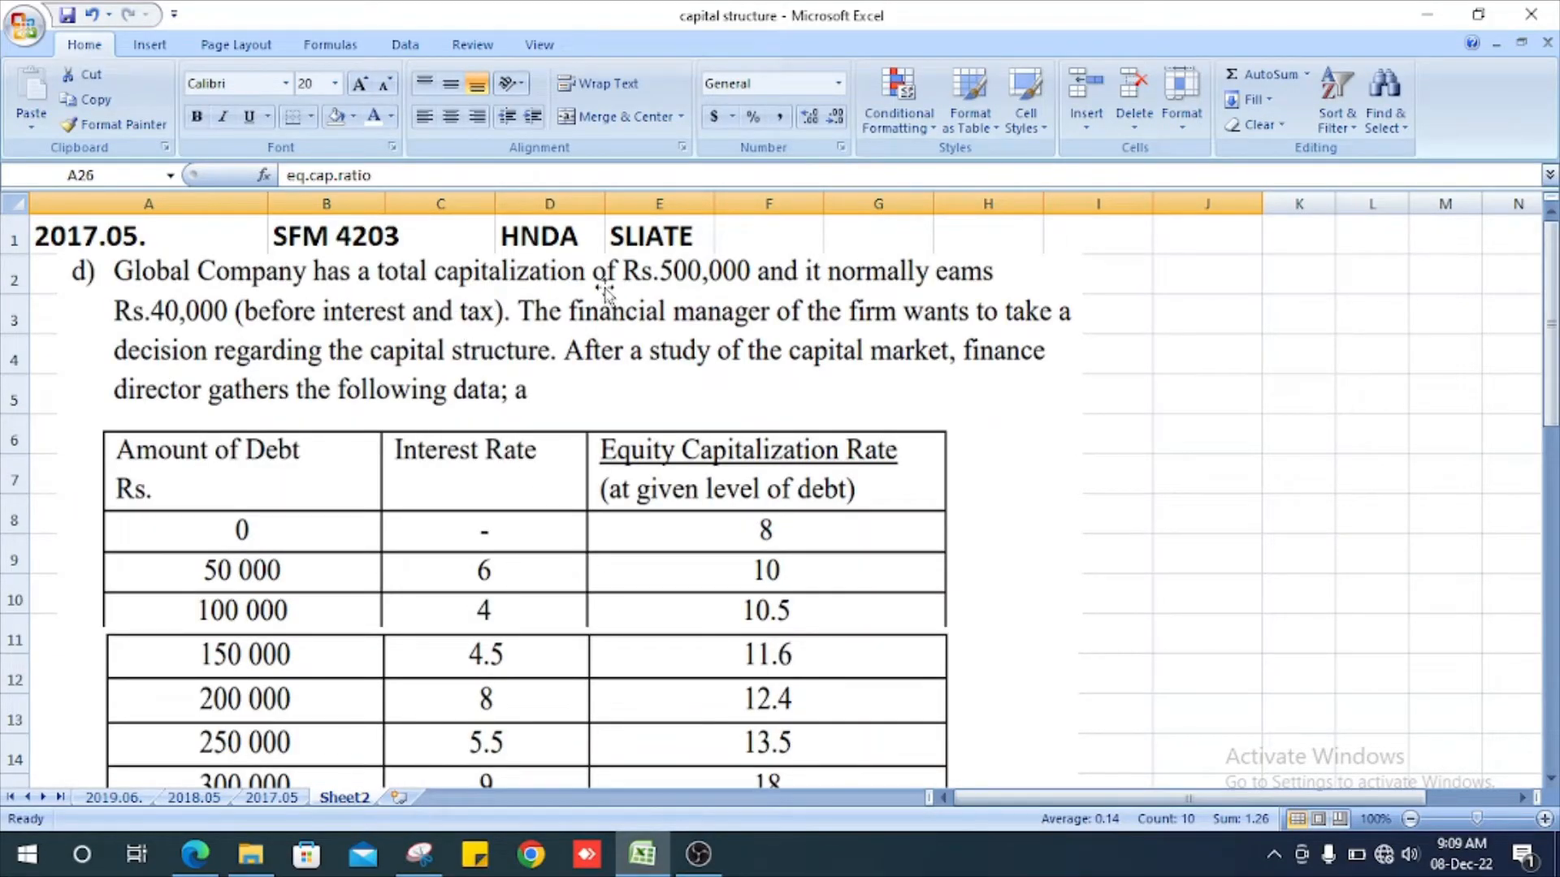
scroll(down, 3)
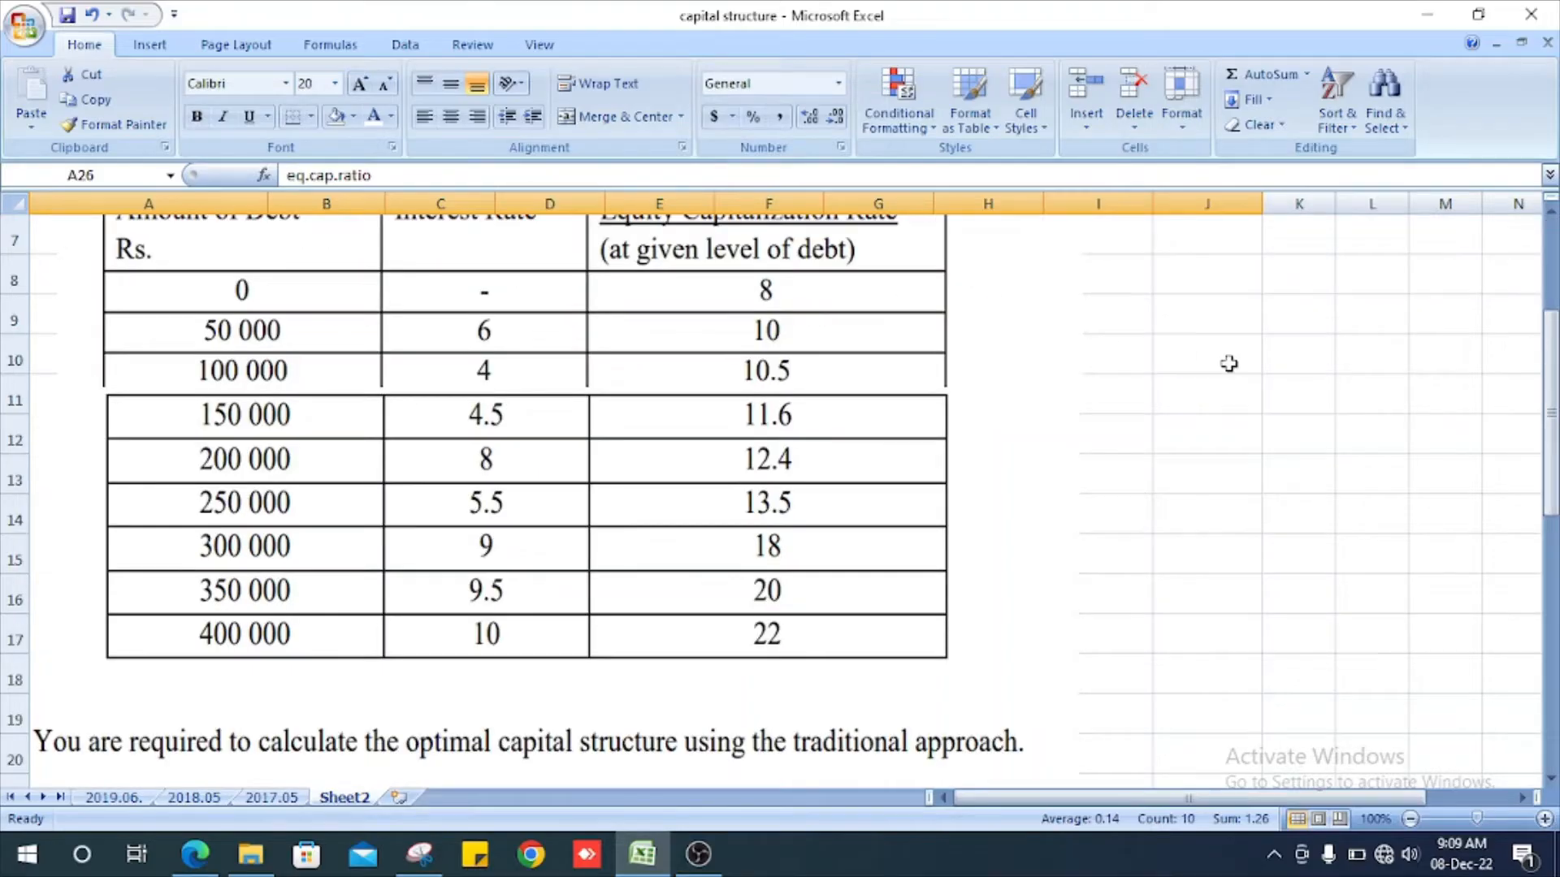
Scroll down to the book value row position beneath the three data rows.
scroll(down, 3)
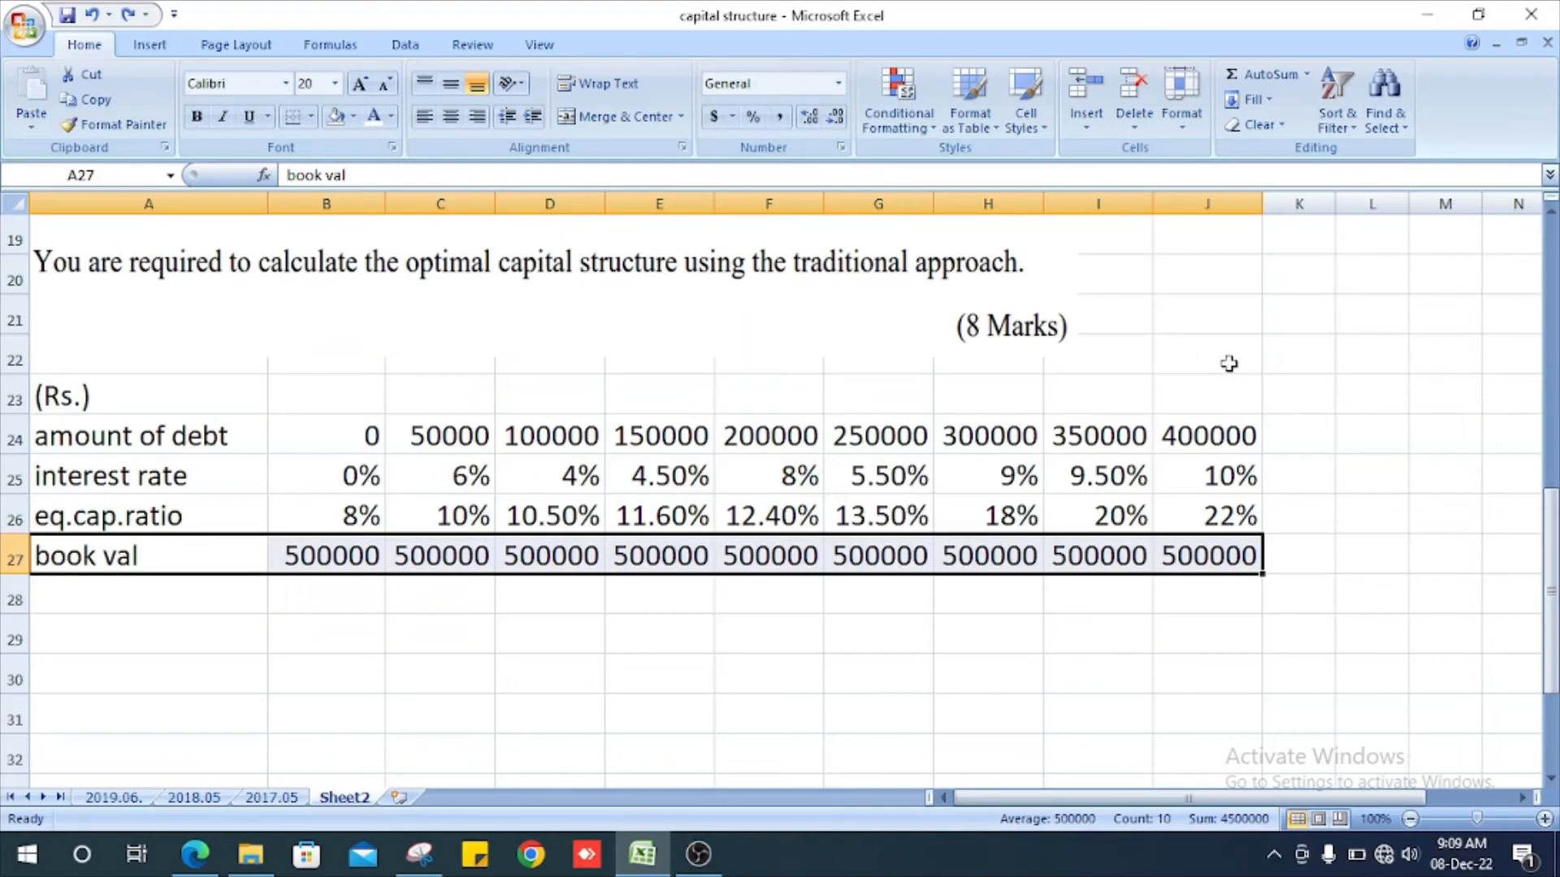
mouse_move(955, 474)
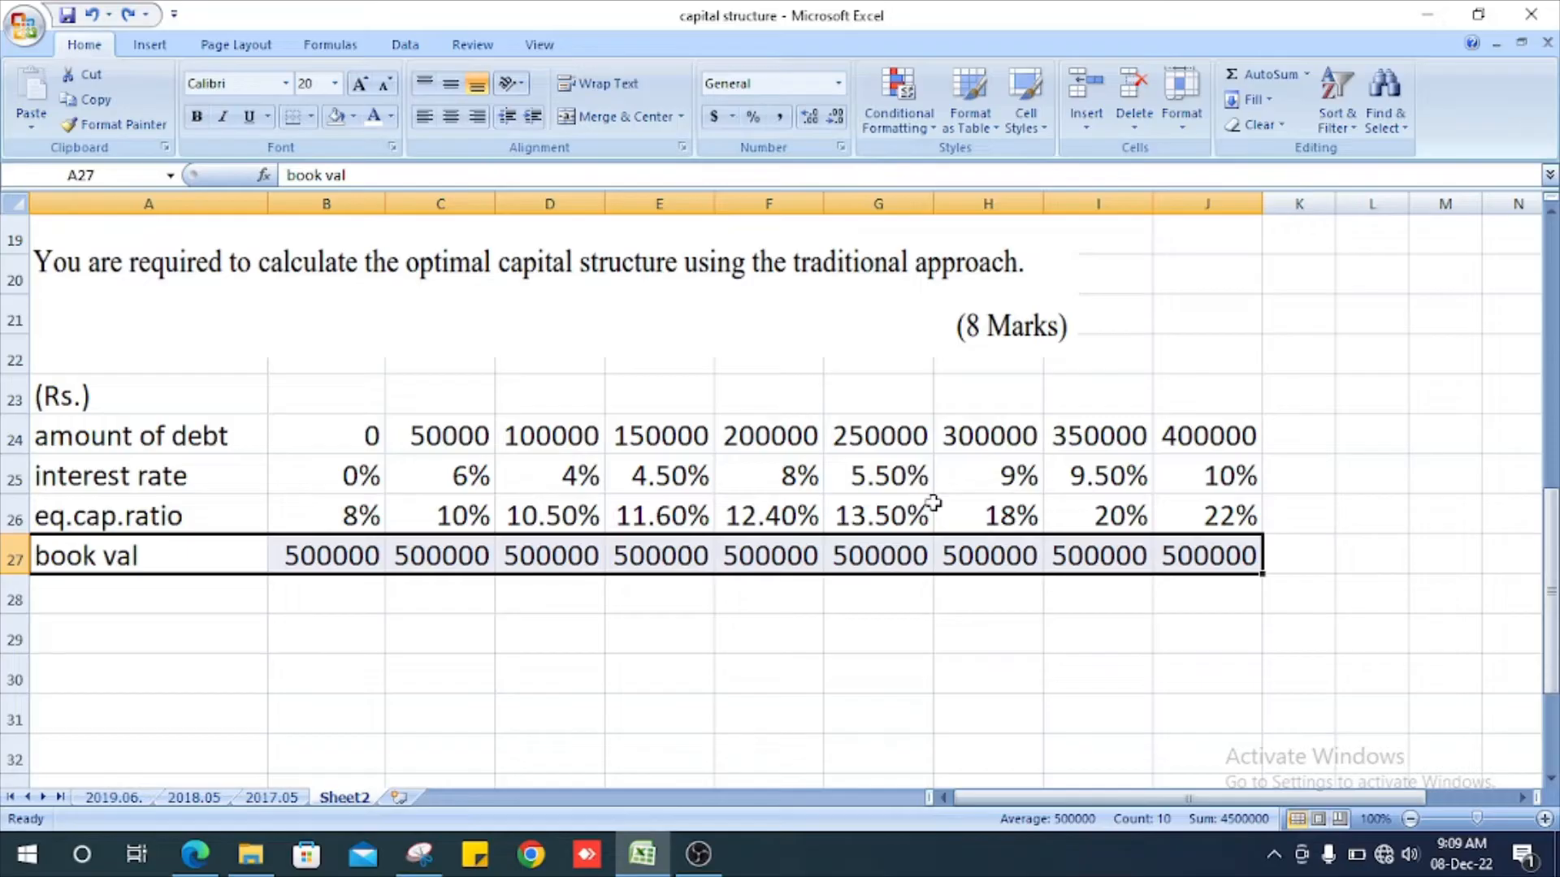
mouse_move(299, 557)
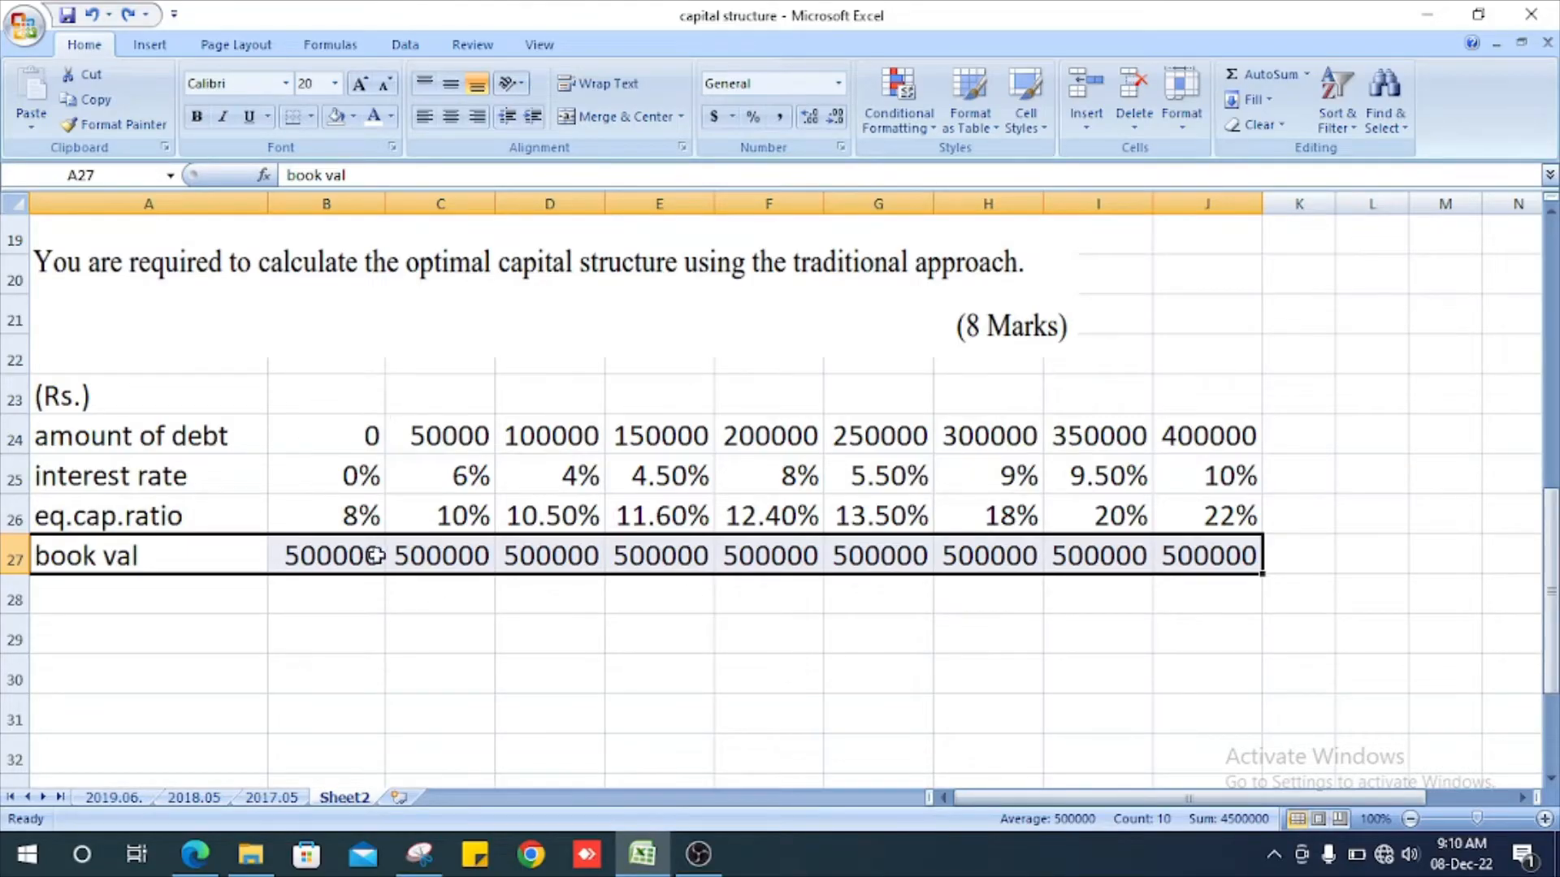
mouse_move(361, 476)
text(amount of eq.)
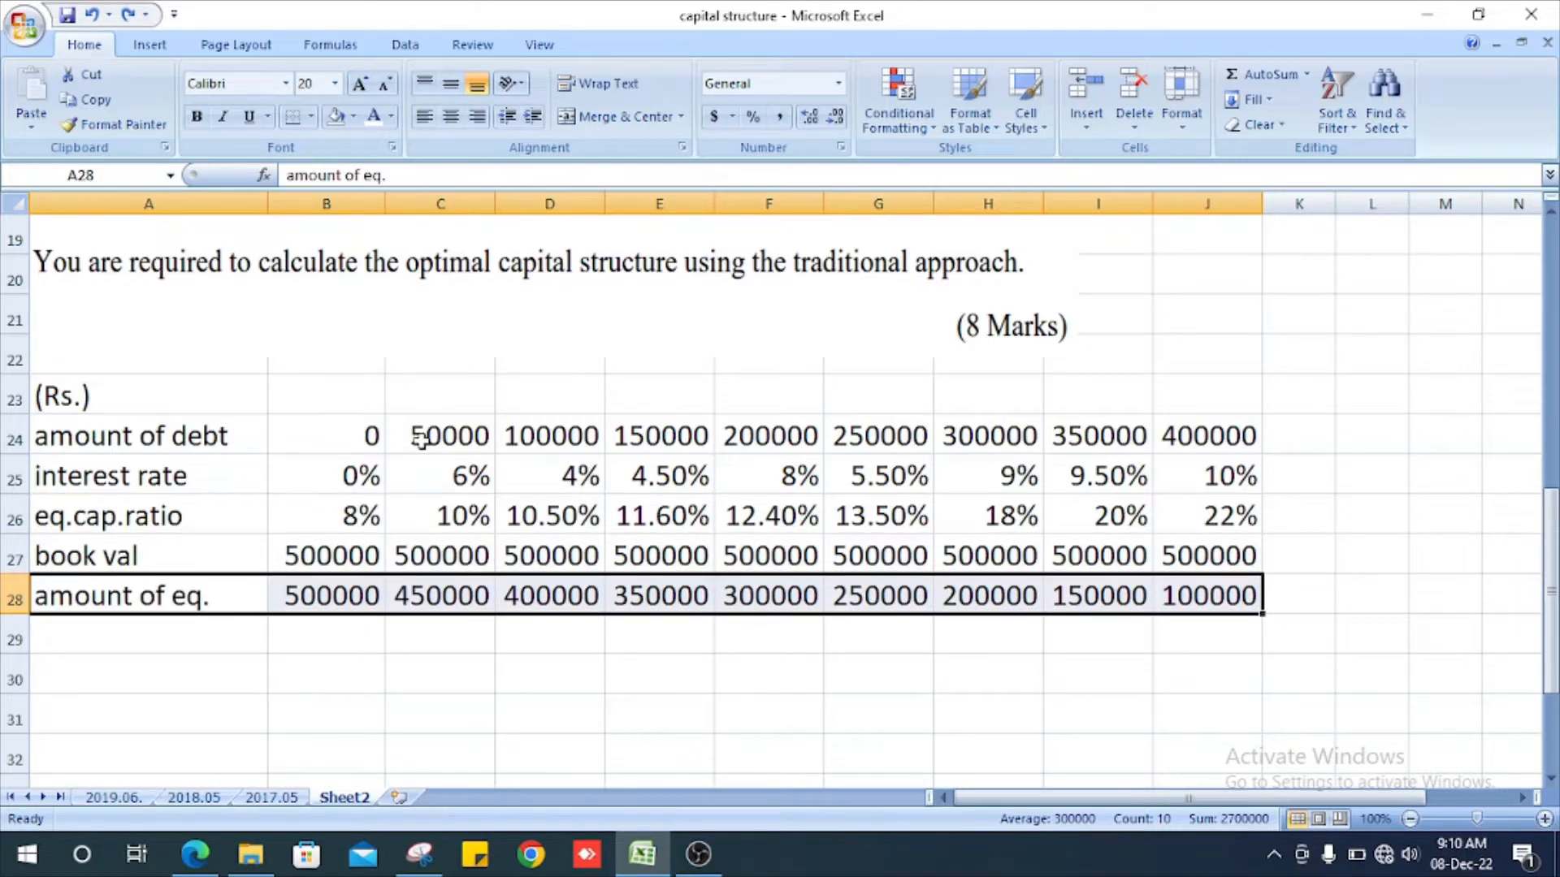
mouse_move(427, 622)
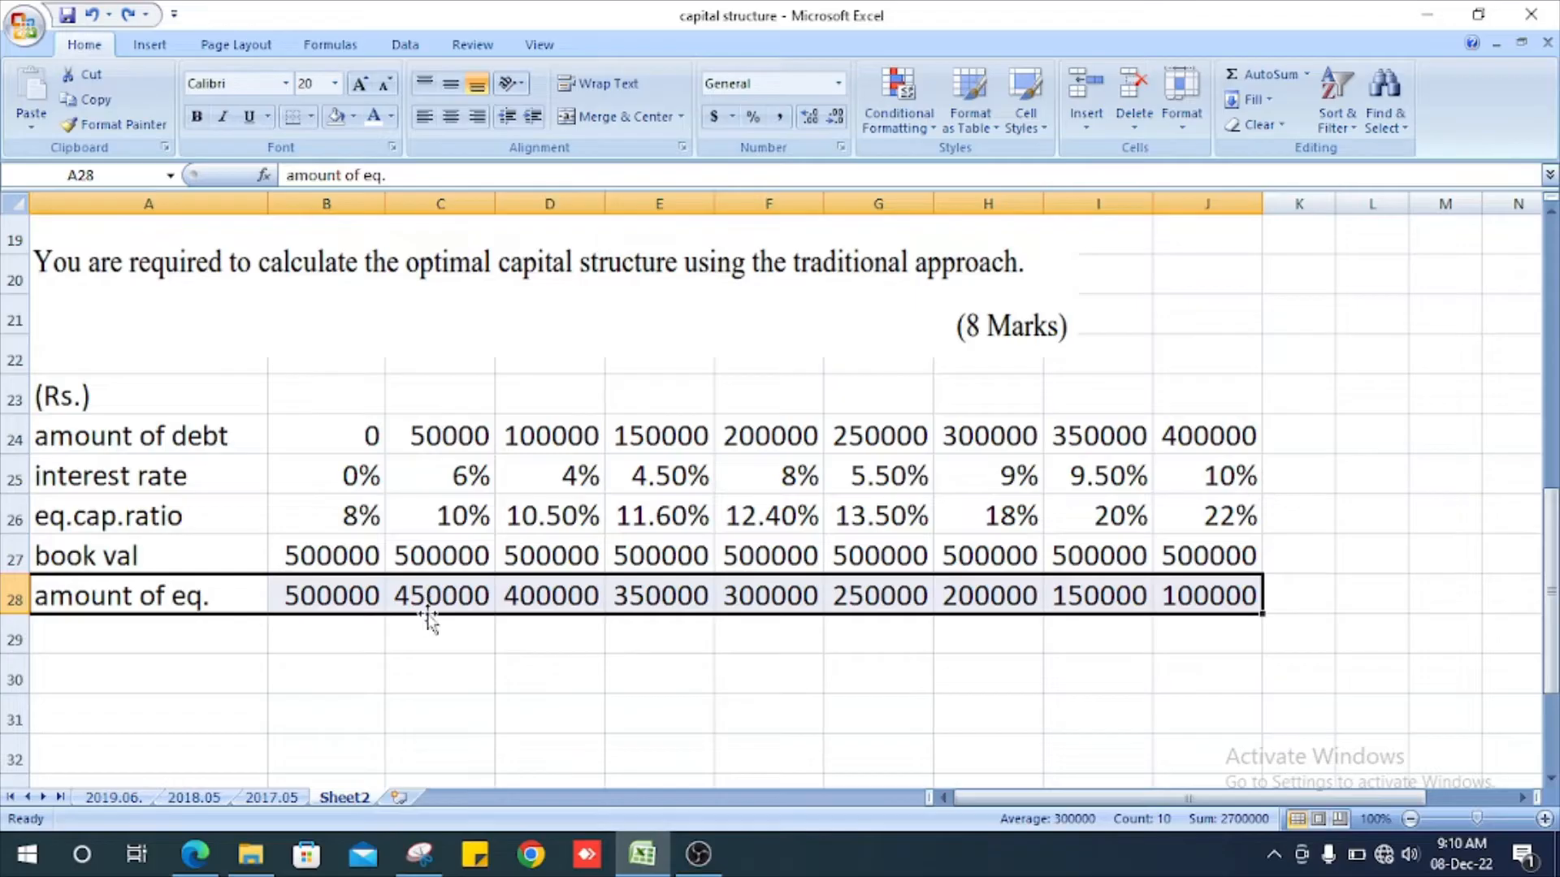
mouse_move(1318, 603)
text(weight of eq.)
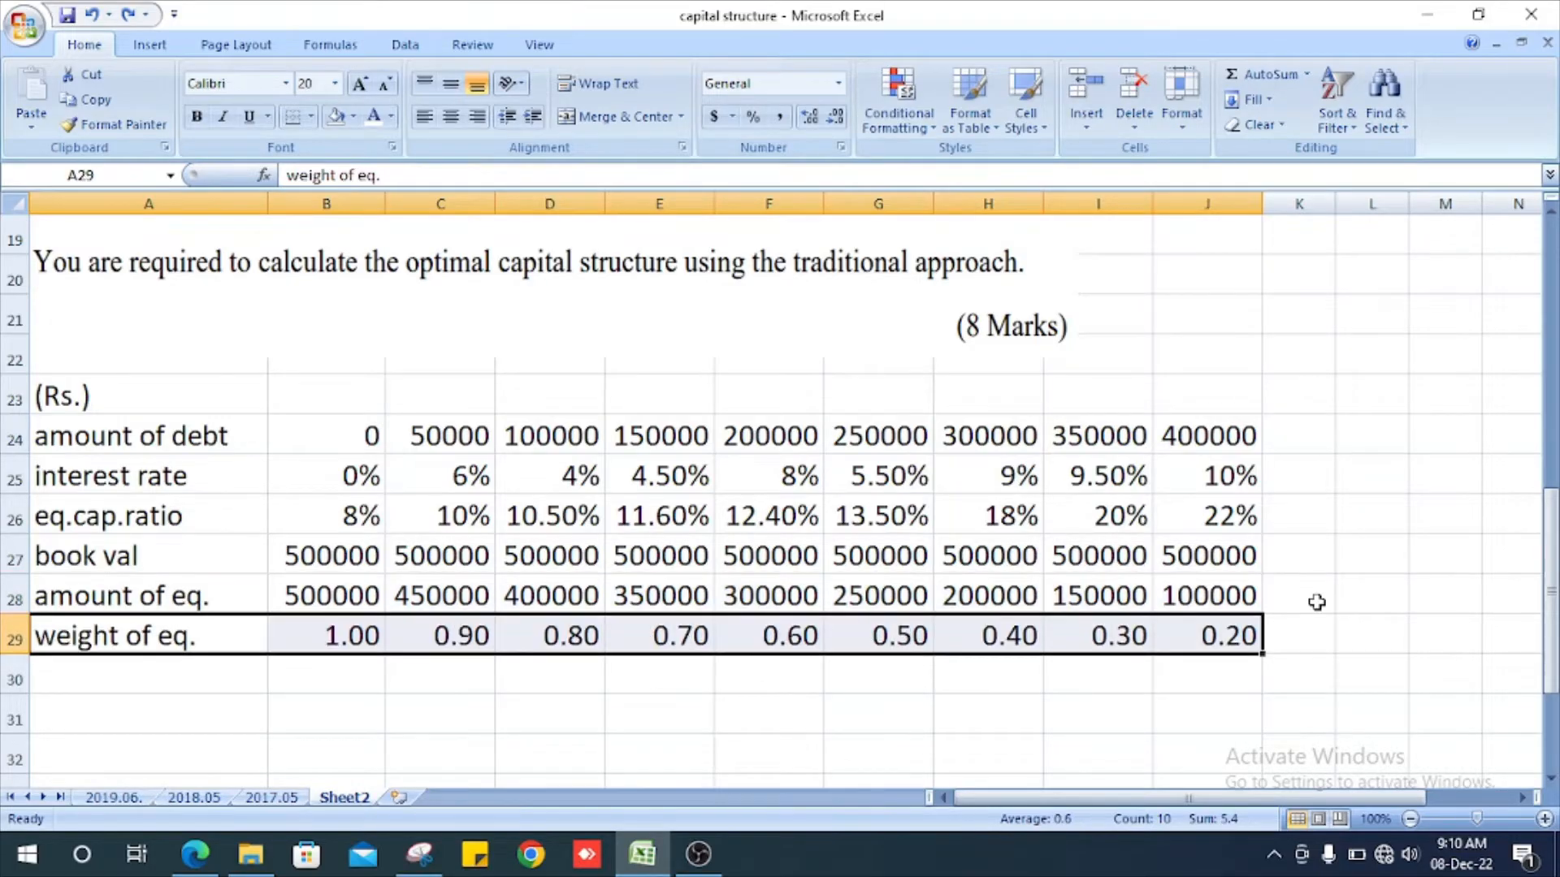
mouse_move(573, 715)
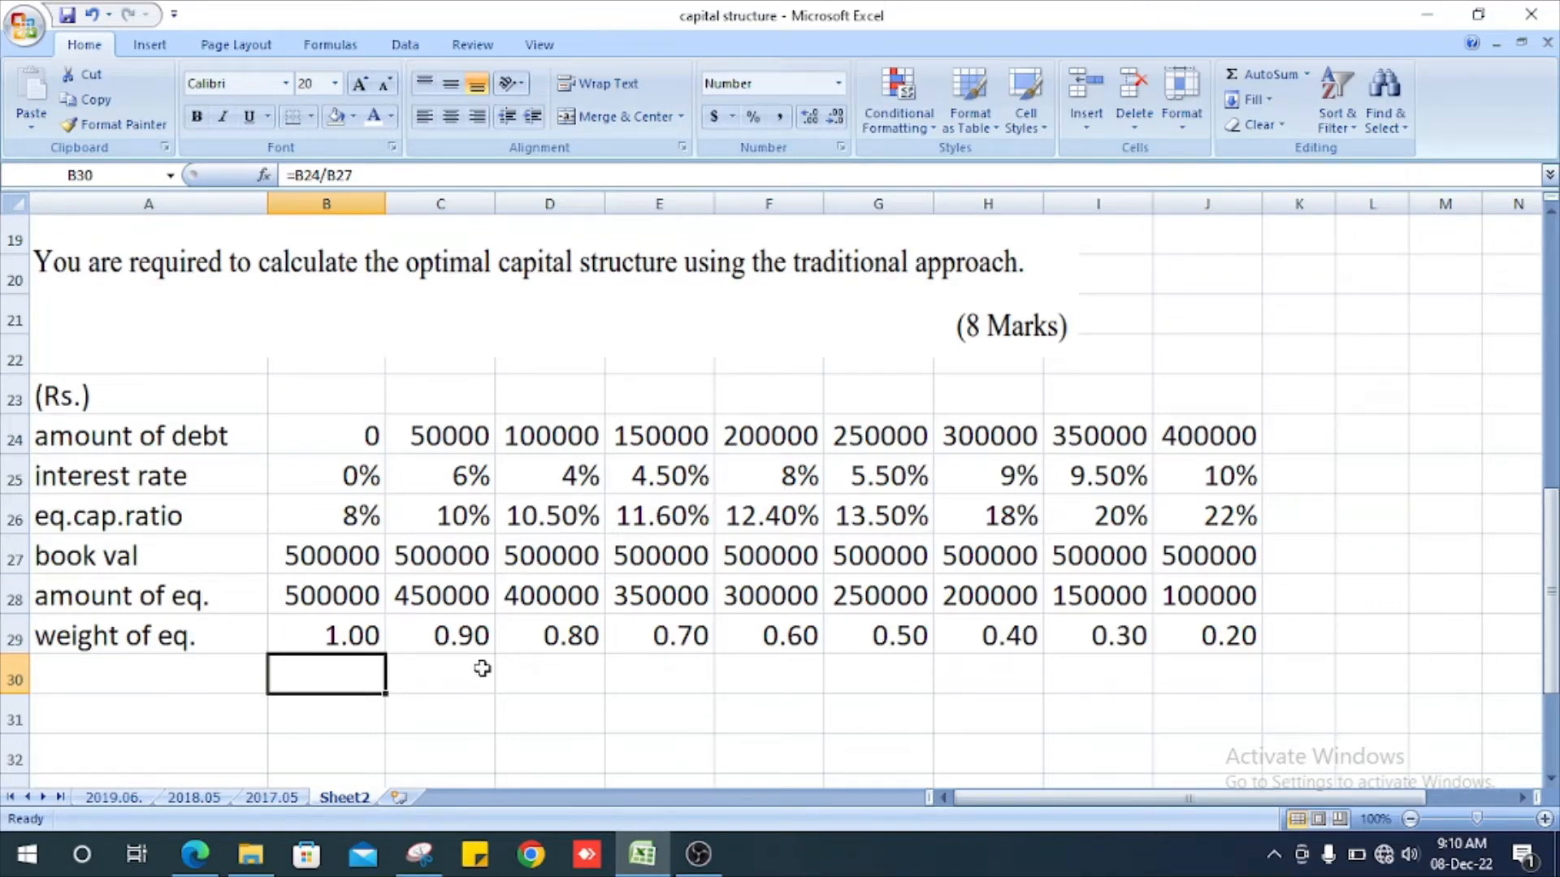
mouse_move(1045, 646)
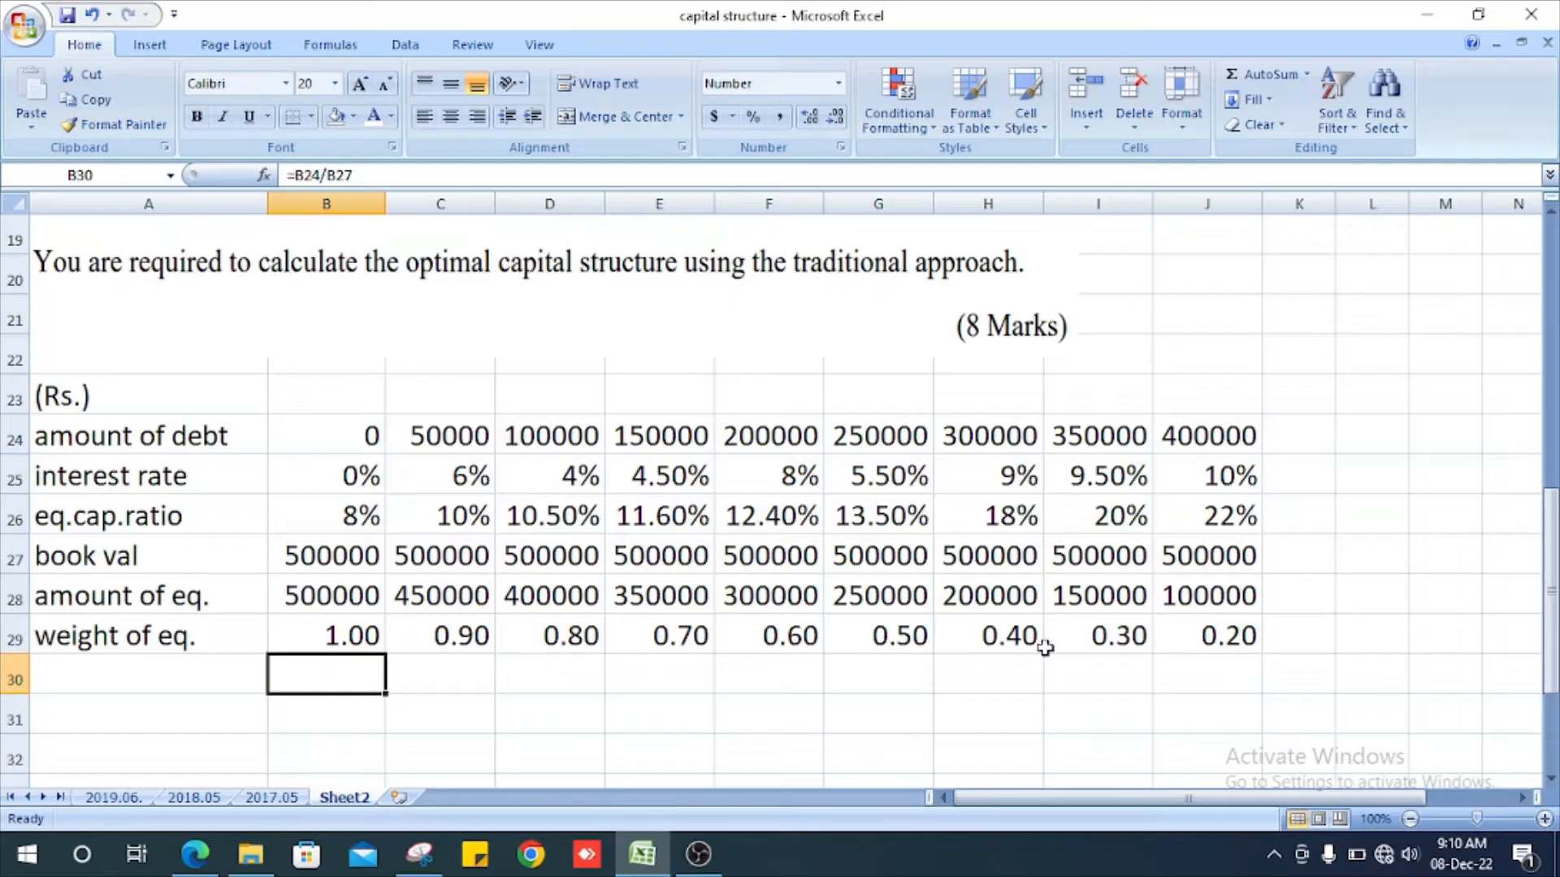
mouse_move(702, 614)
text(weight of debt)
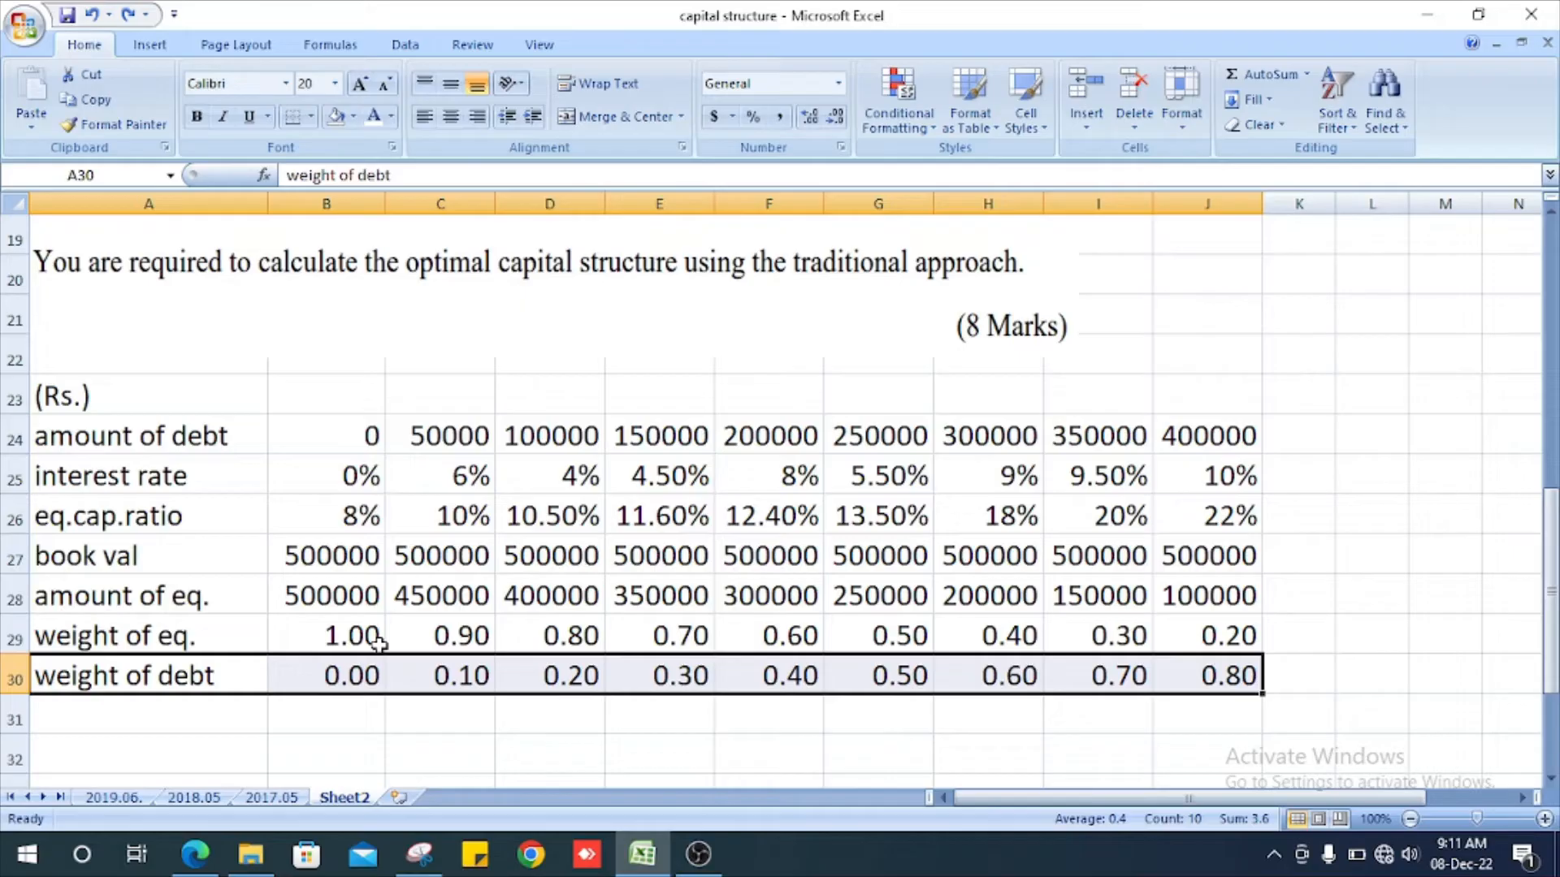
mouse_move(368, 436)
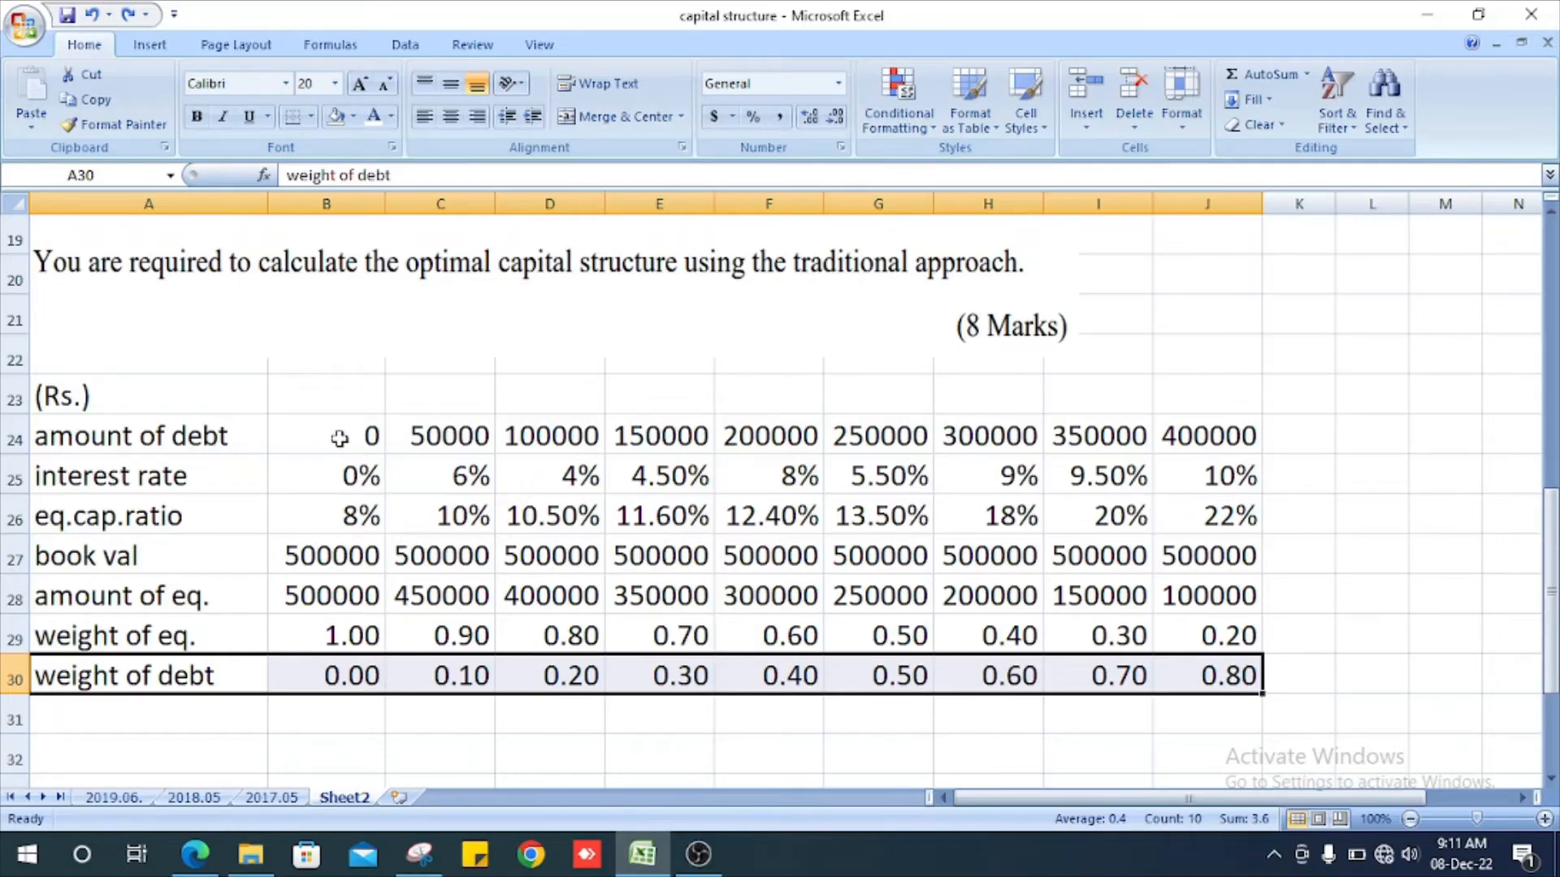
mouse_move(336, 567)
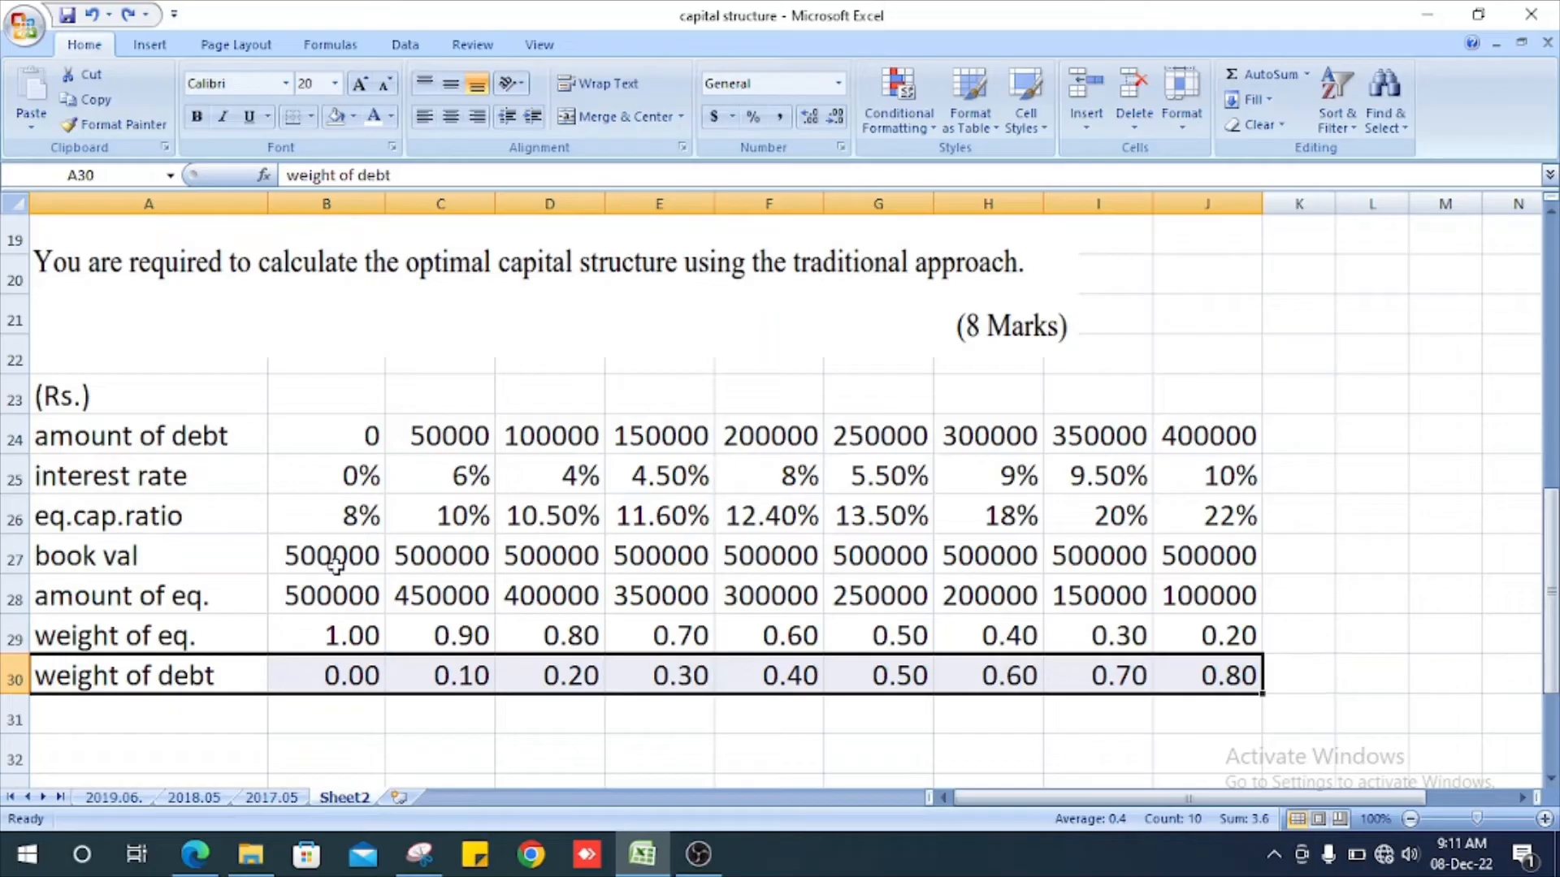
mouse_move(413, 686)
text(=(B26*B29)+(B25*B30))
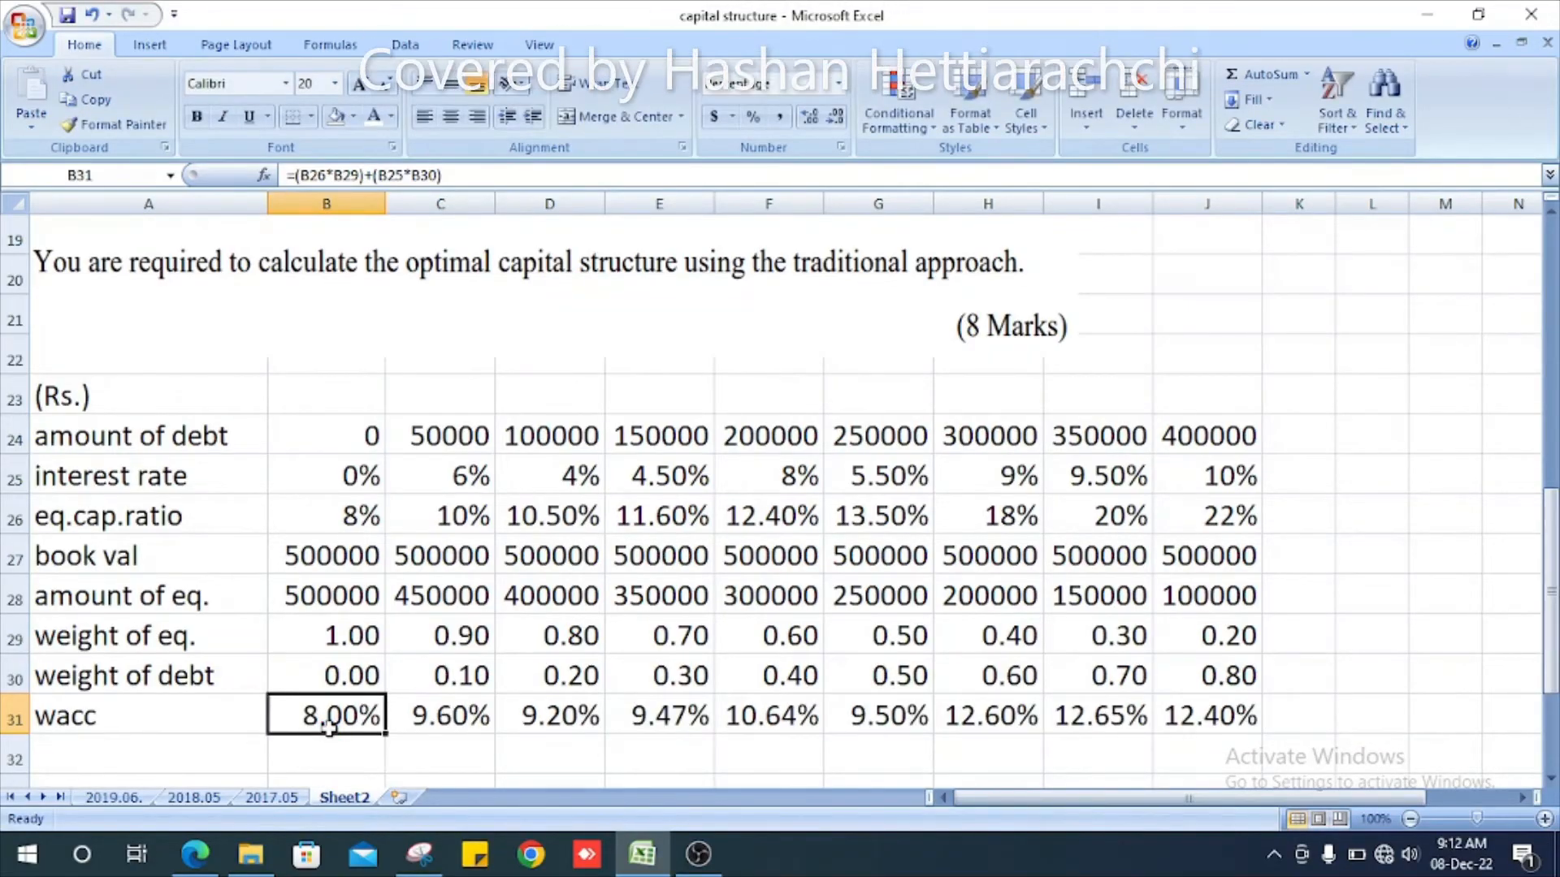
Review the B31 wacc formula =(B26*B29)+(B25*B30) in edit mode.
double_click(325, 715)
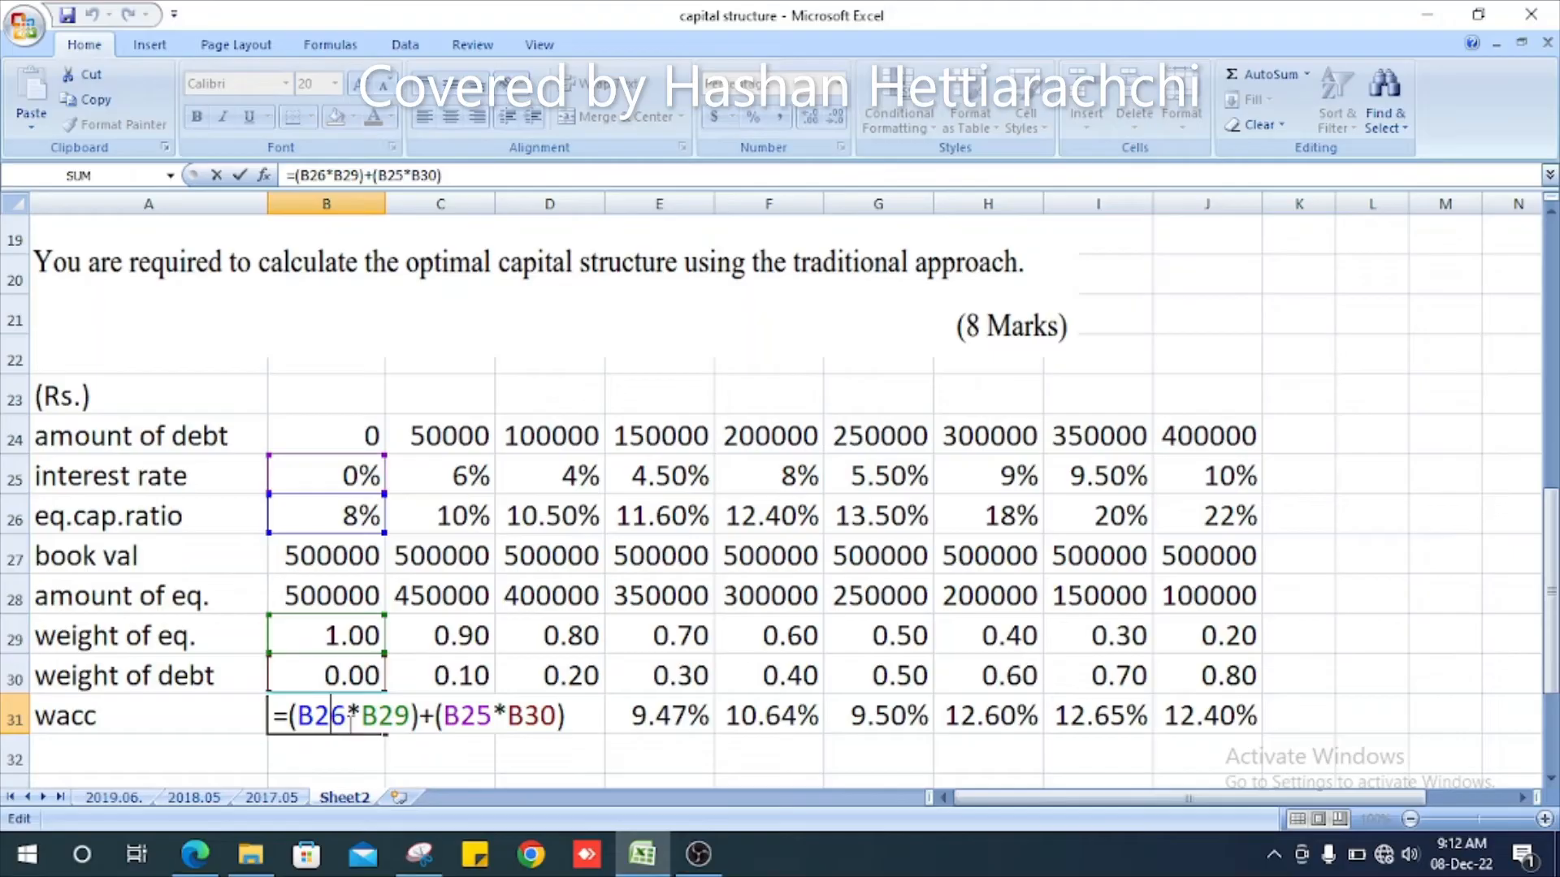
click(325, 515)
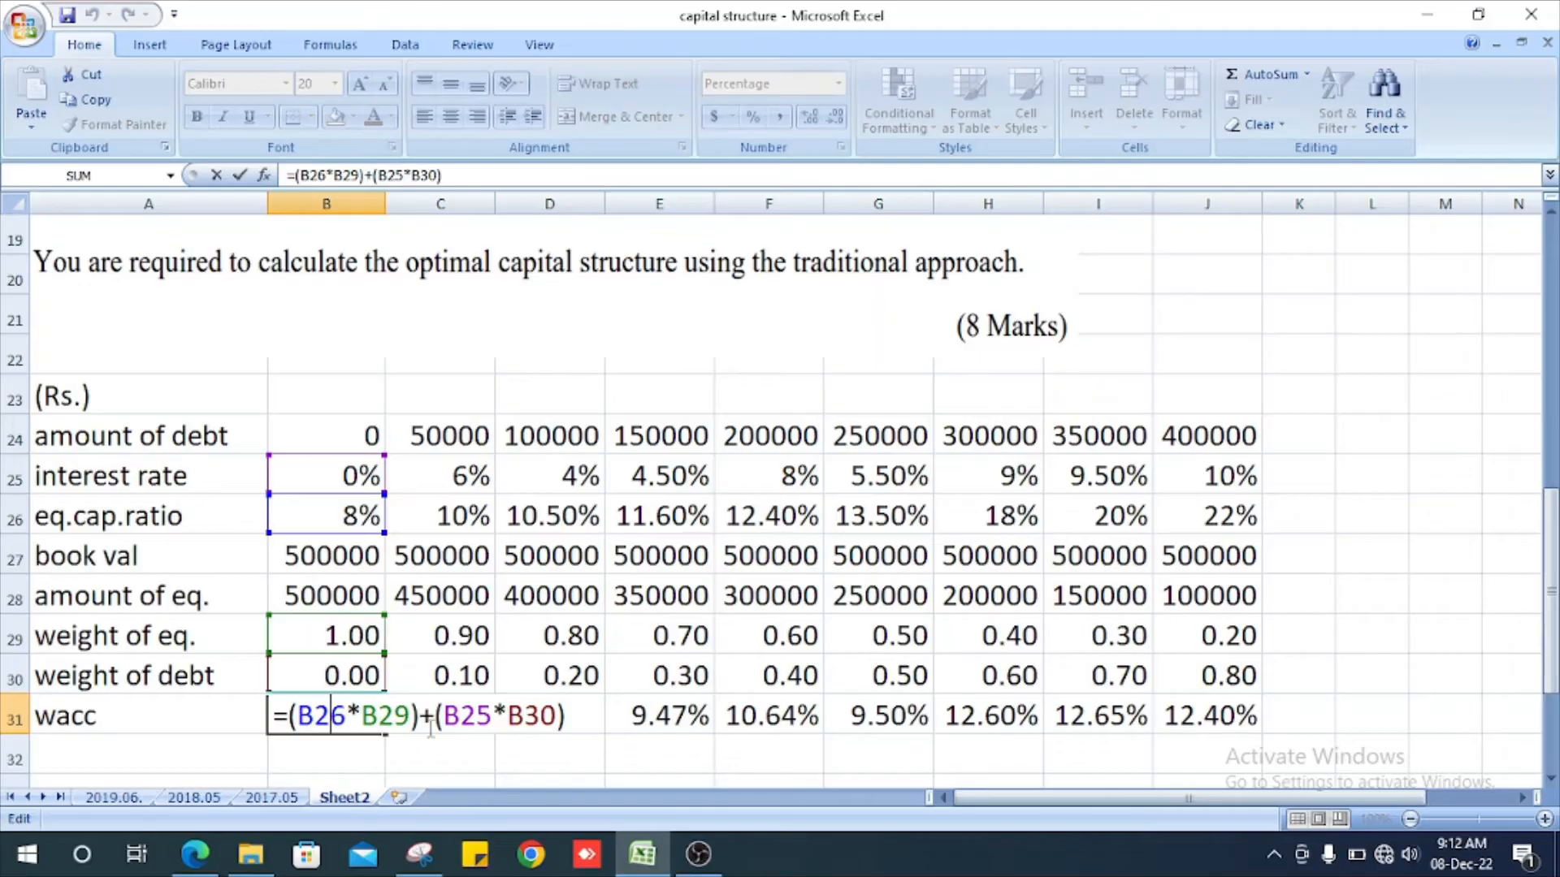
mouse_move(249, 764)
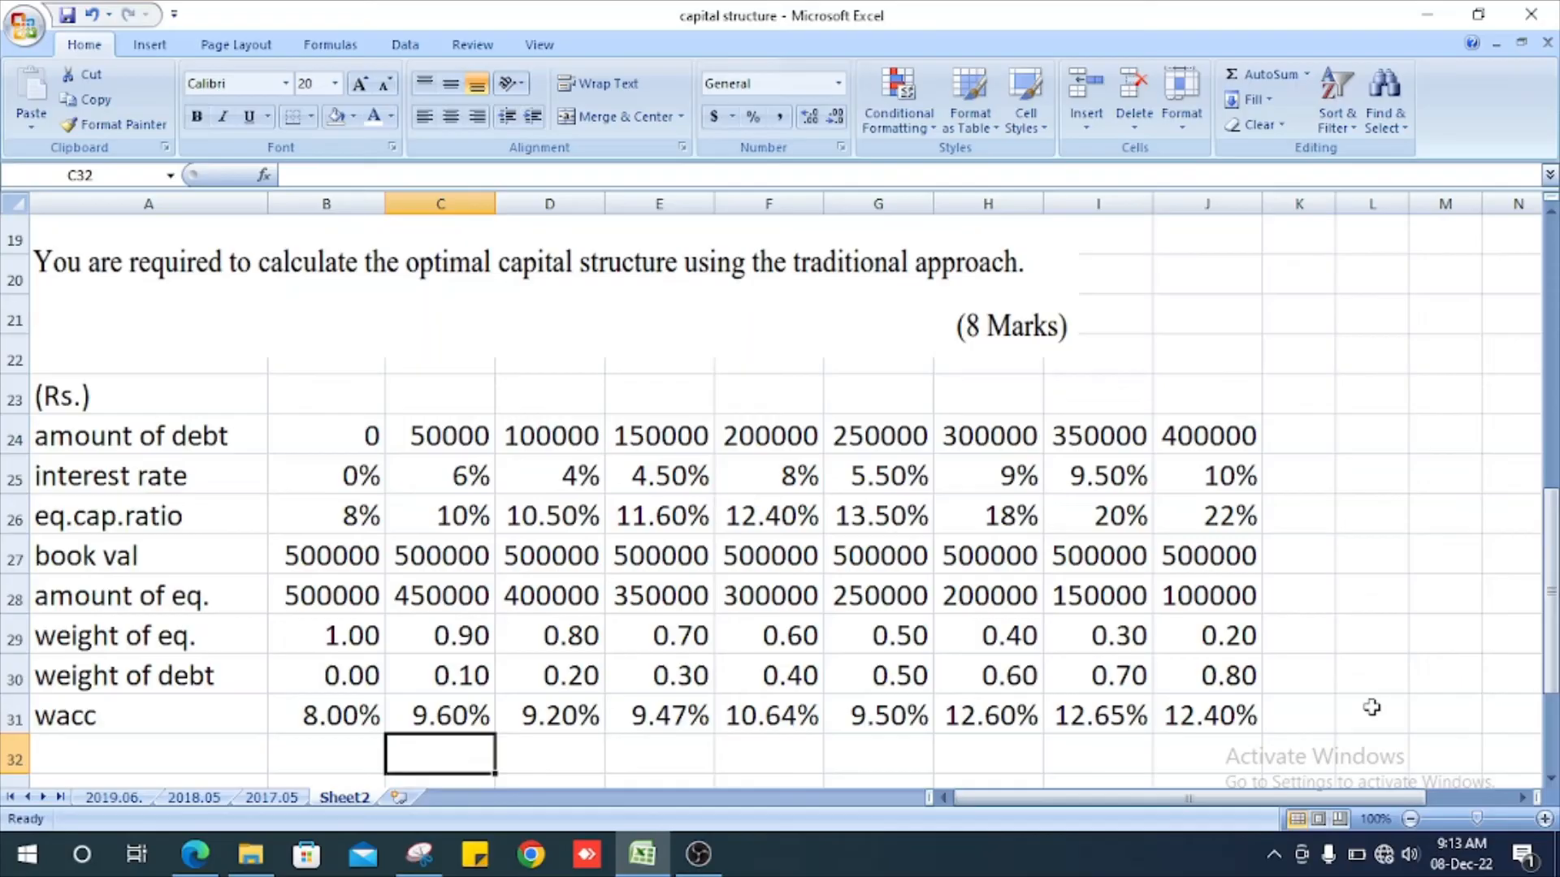
Select cell A33 below the wacc table for the 'amount of debt' label.
scroll(down, 3)
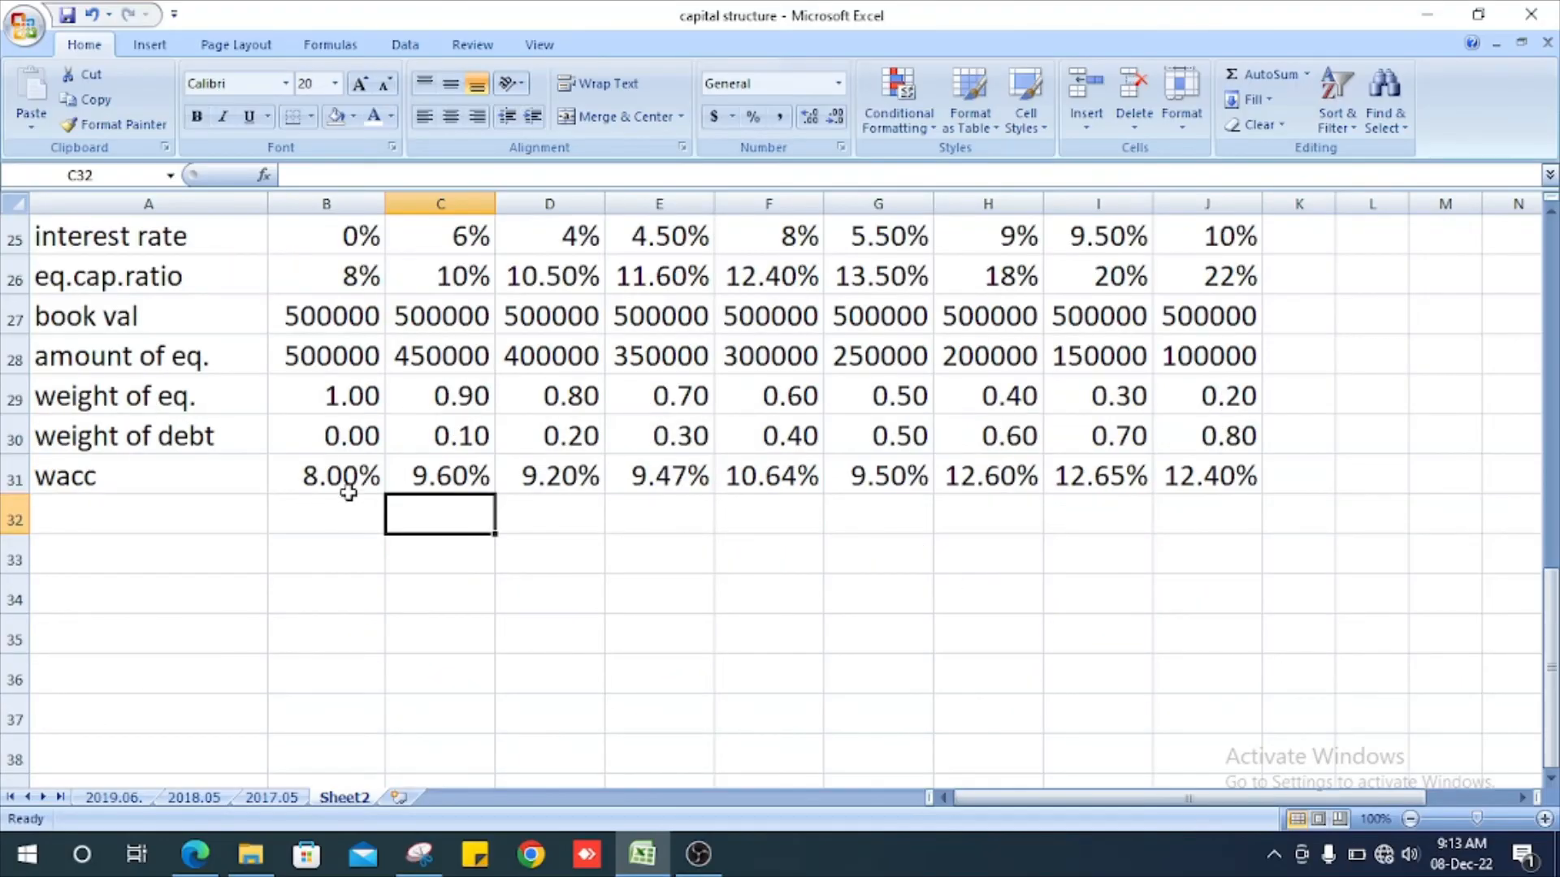
mouse_move(342, 497)
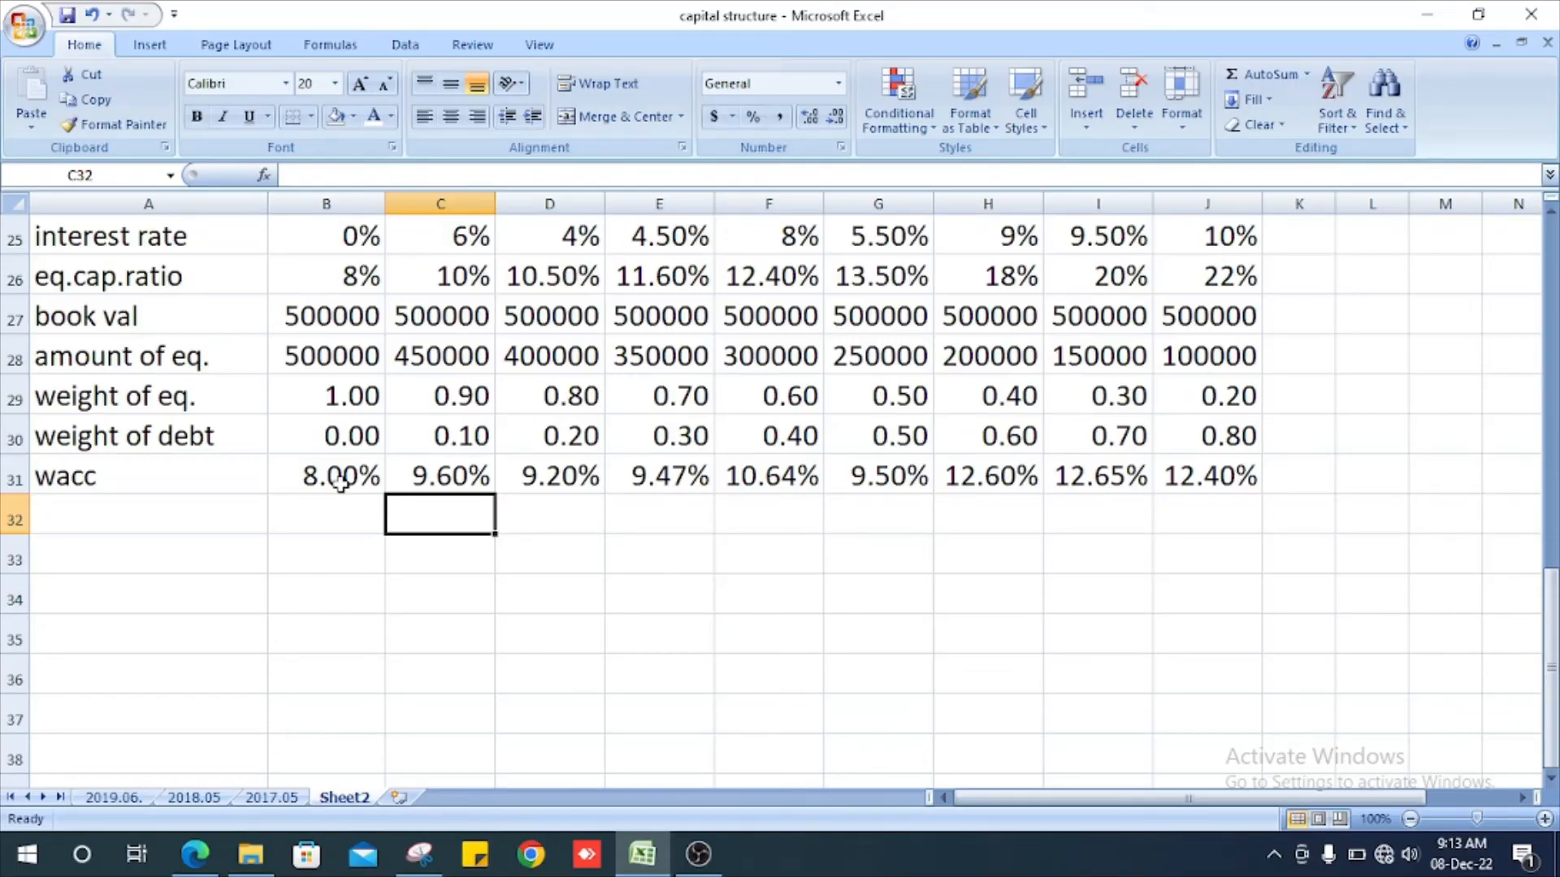
mouse_move(663, 460)
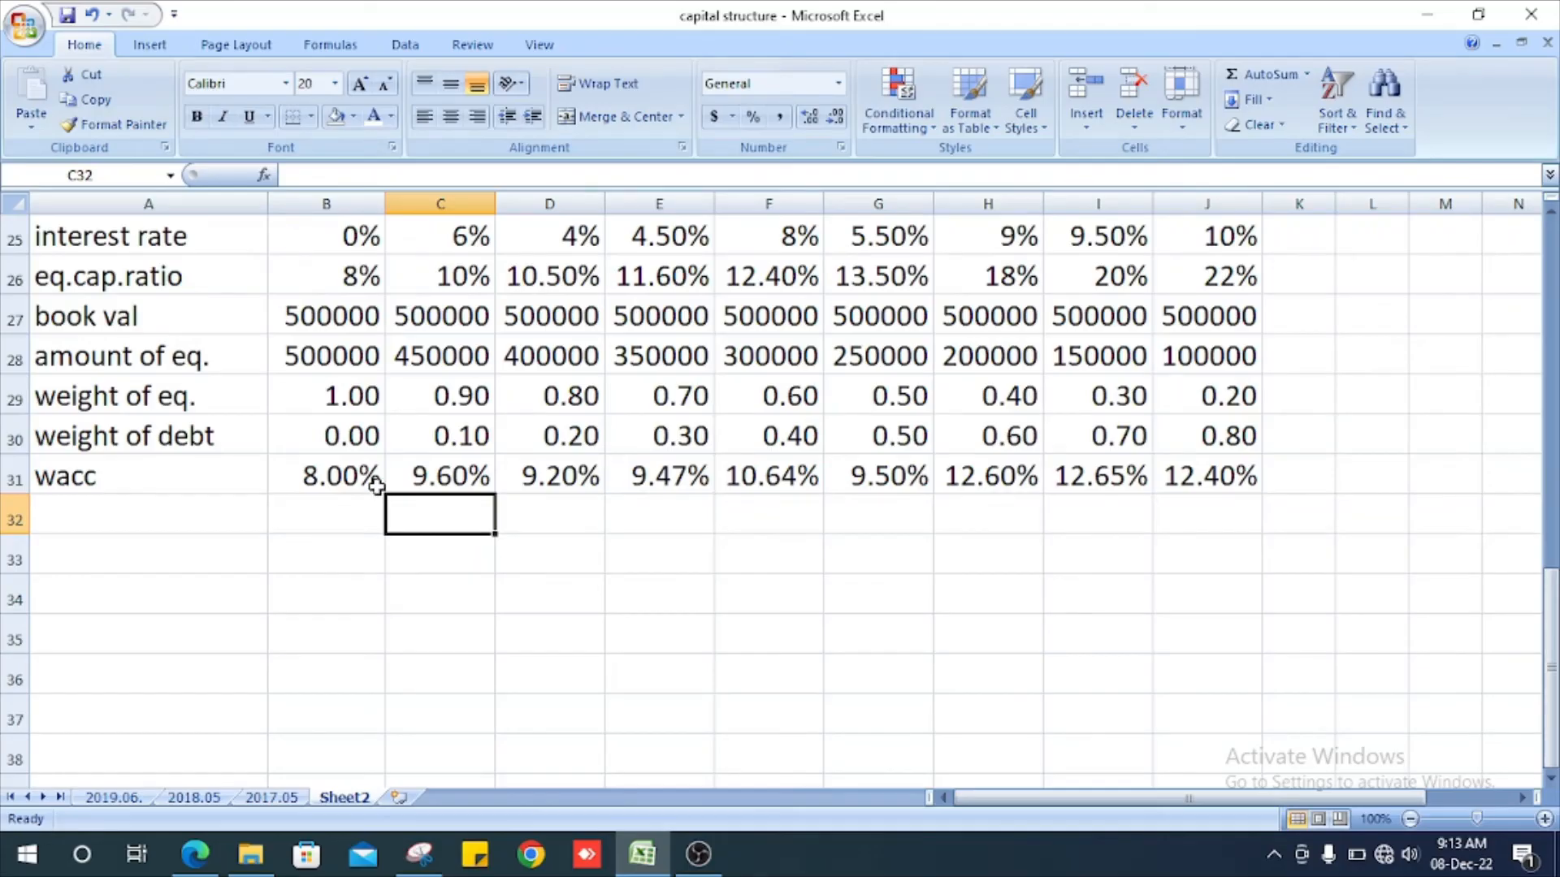
click(327, 476)
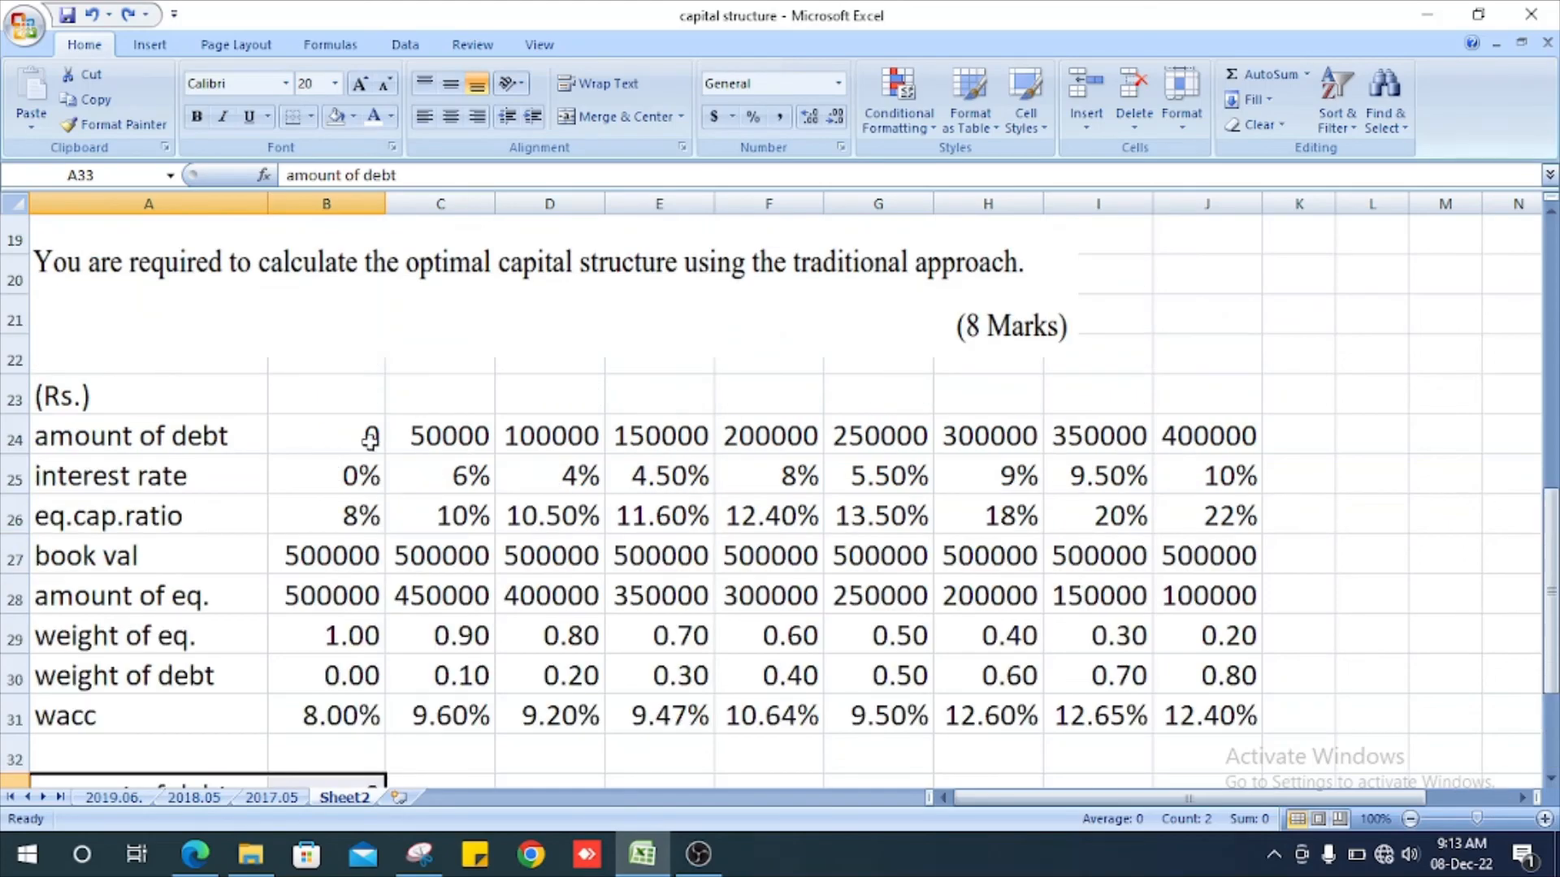
Show the Fill Color palette to highlight the zero-debt column B24:B31.
scroll(down, 3)
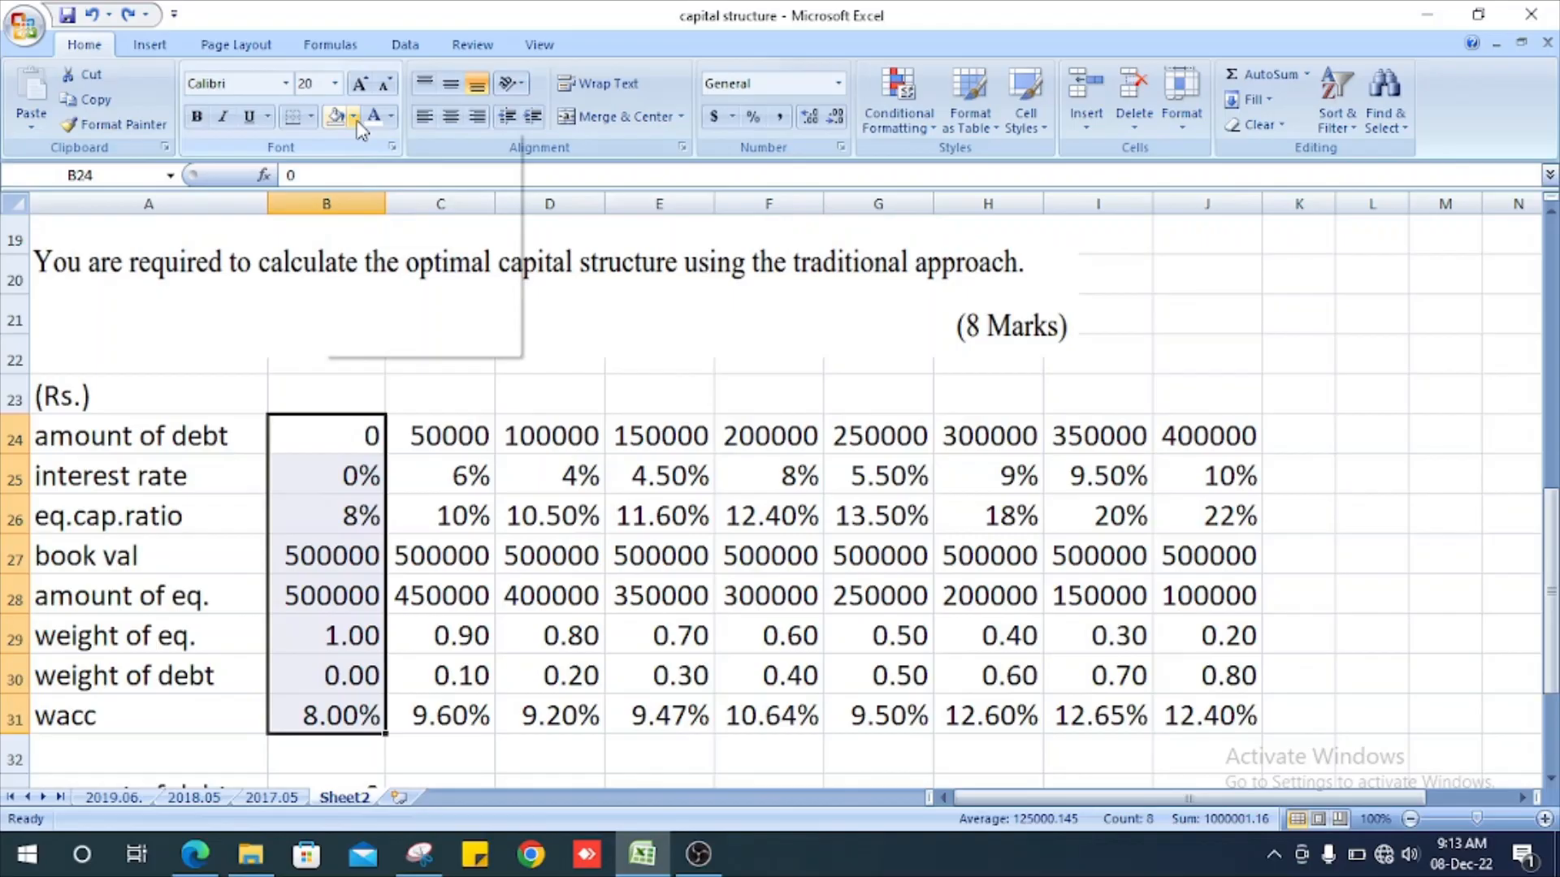
click(352, 117)
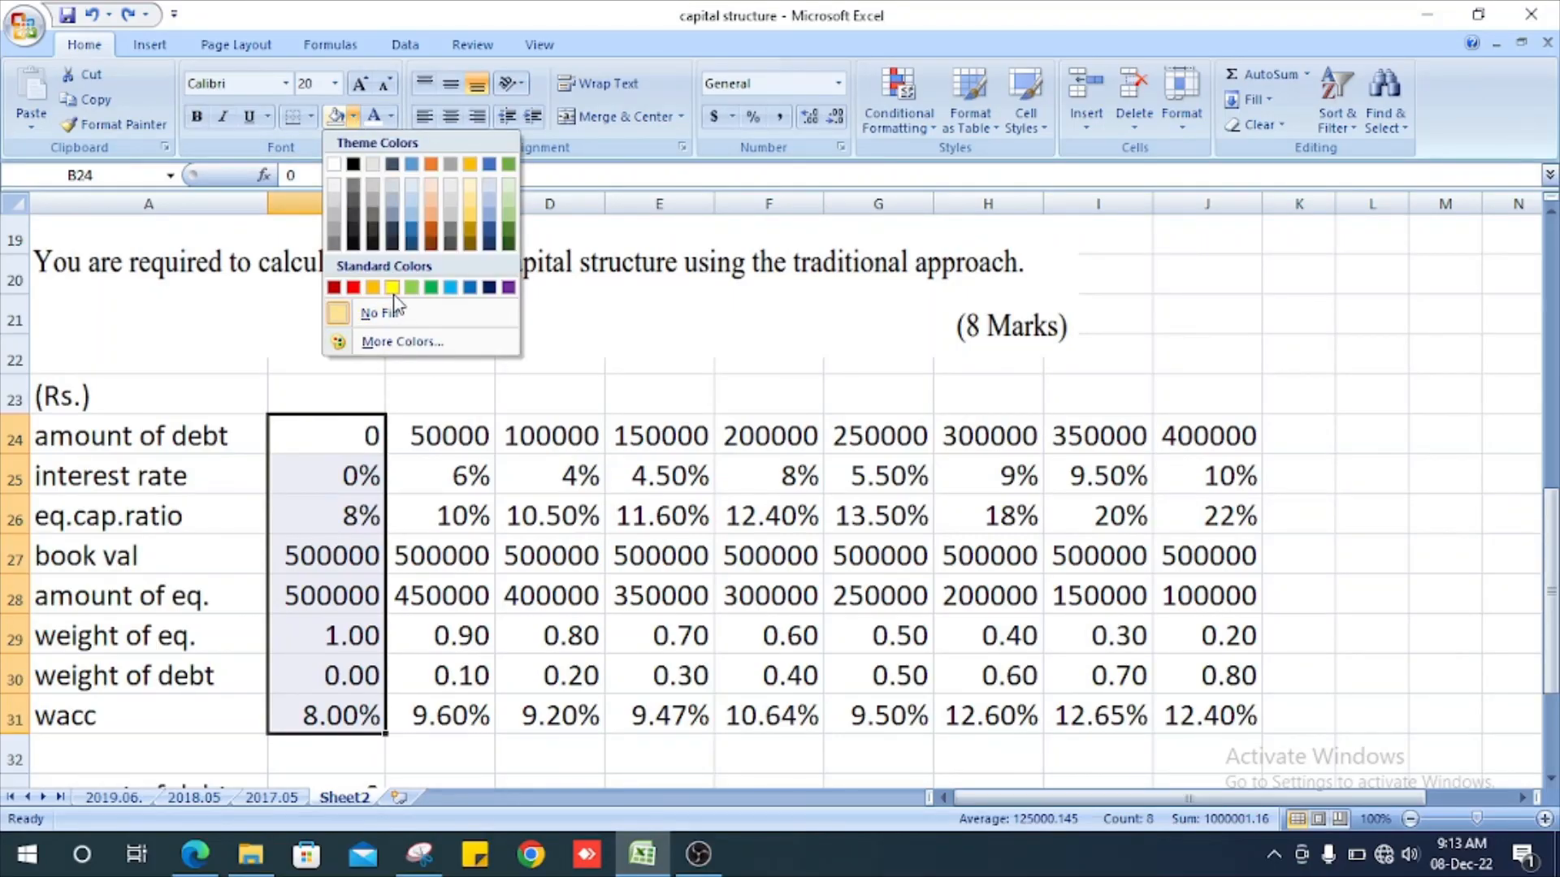